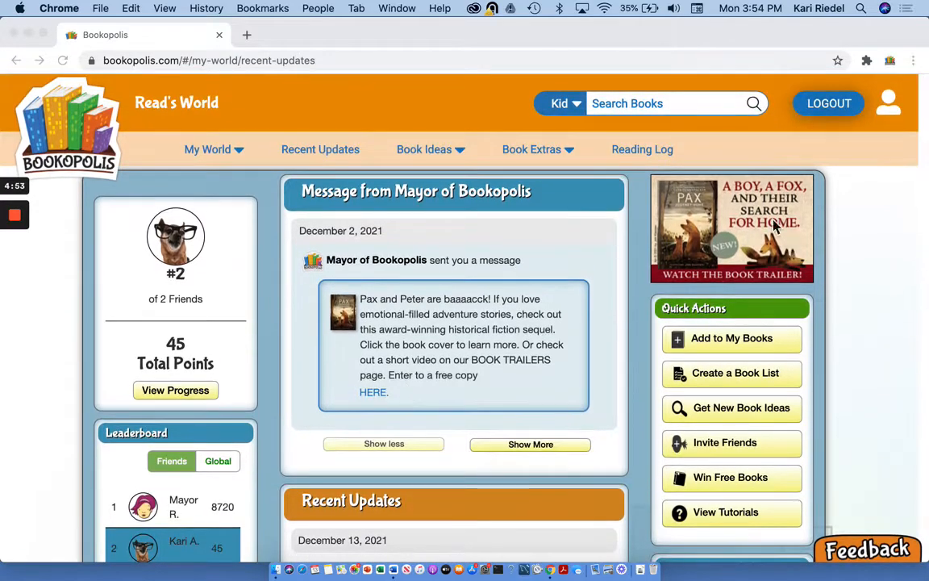
{"action": "mouse_move", "coordinate": [676, 170]}
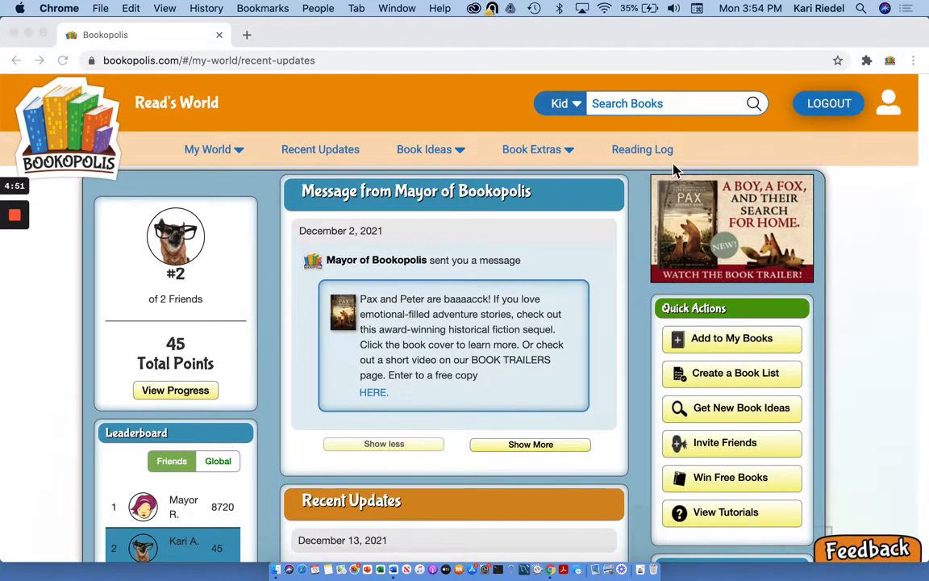
- Scroll the Reading Log, then go to the My Books page via the My World menu
{"action": "scroll", "scroll_direction": "down", "scroll_amount": 3}
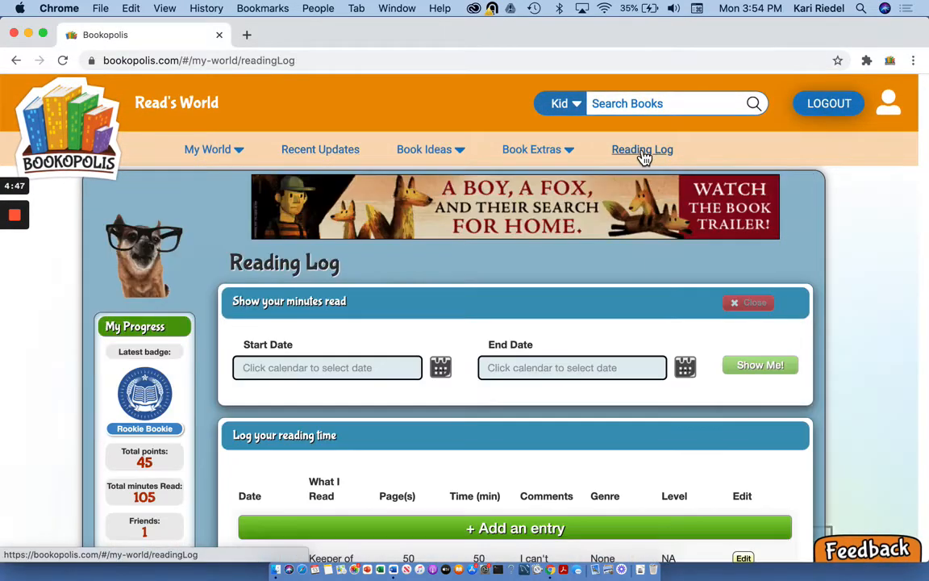
{"action": "scroll", "scroll_direction": "down", "scroll_amount": 3}
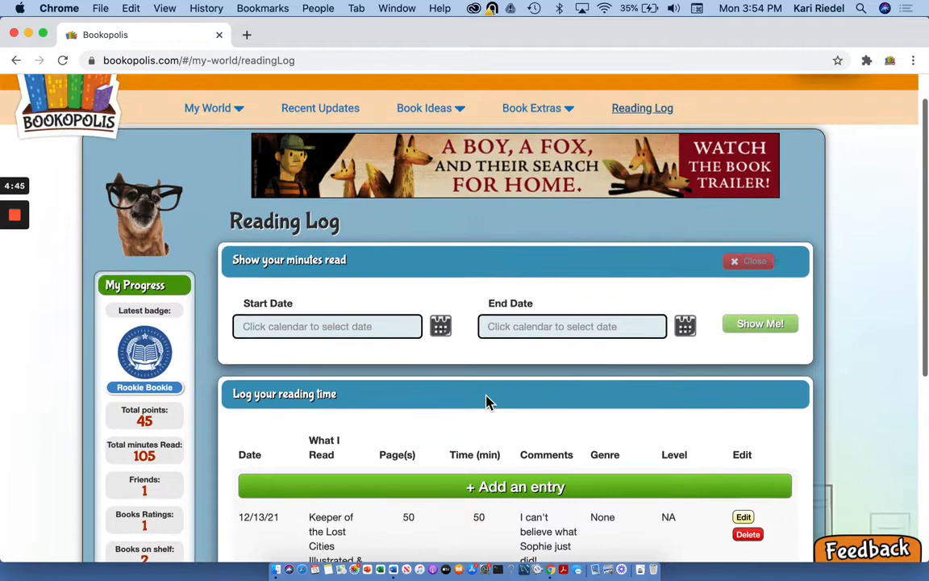
{"action": "left_click", "coordinate": [207, 108]}
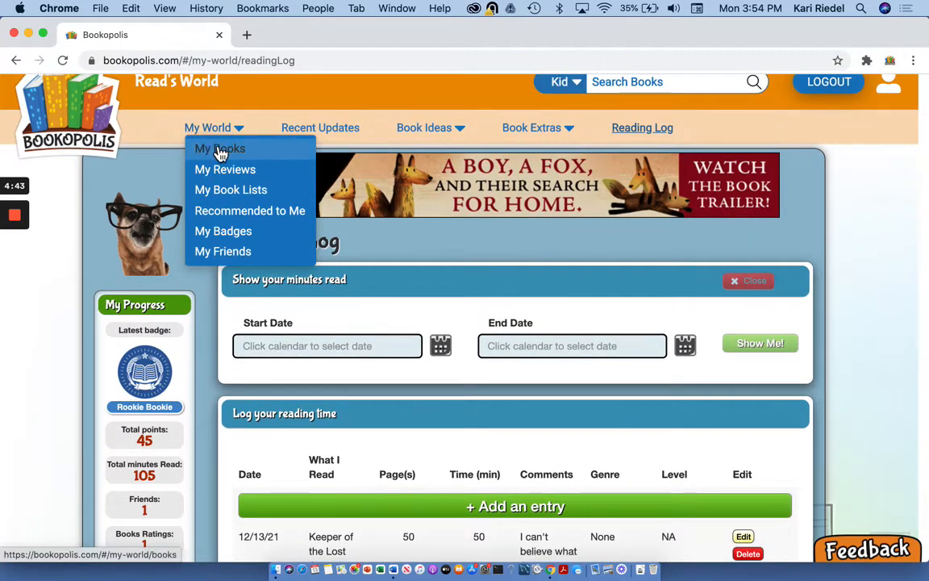
{"action": "left_click", "coordinate": [220, 148]}
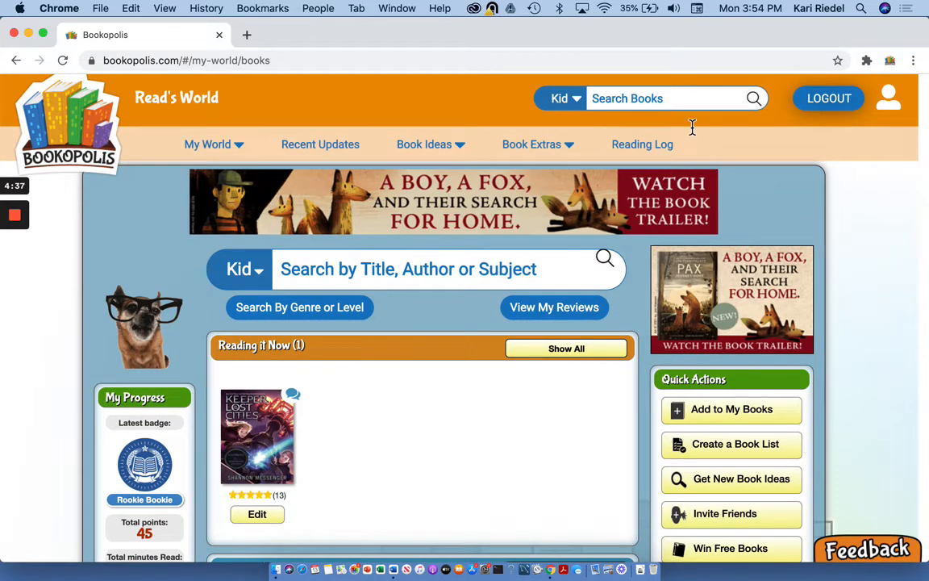
- Start adding a book and search for 'one and only ivan'
{"action": "left_click", "coordinate": [732, 410]}
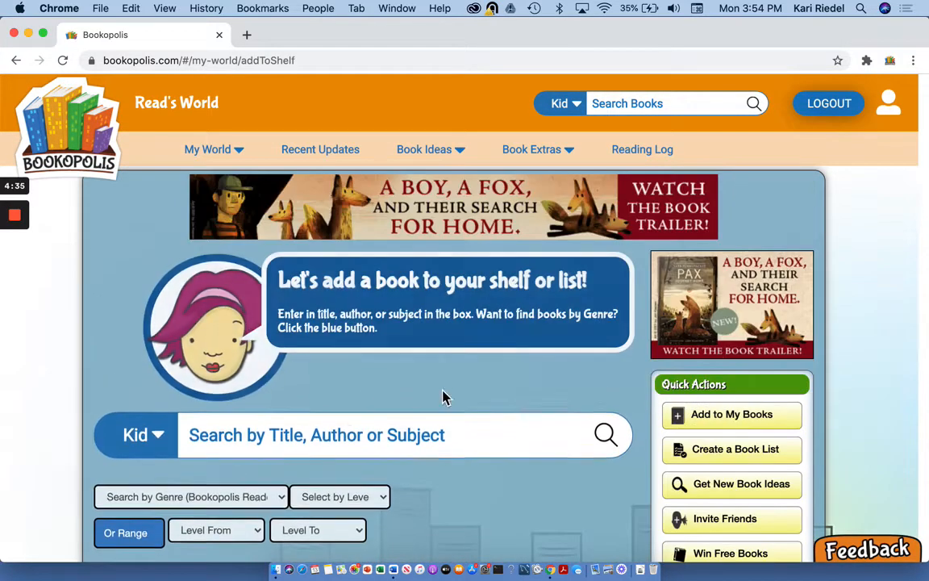
{"action": "type", "text": "one and only iva"}
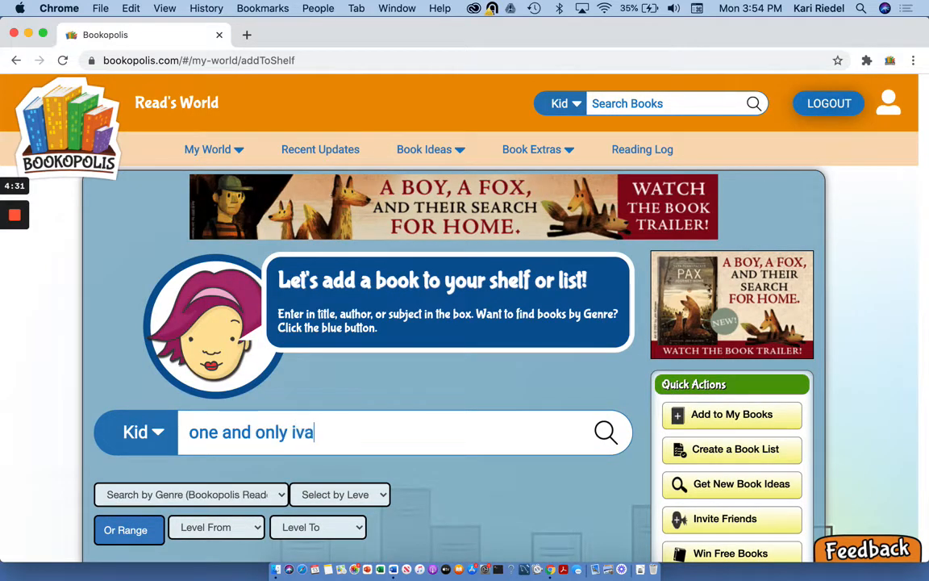
{"action": "left_click", "coordinate": [607, 433]}
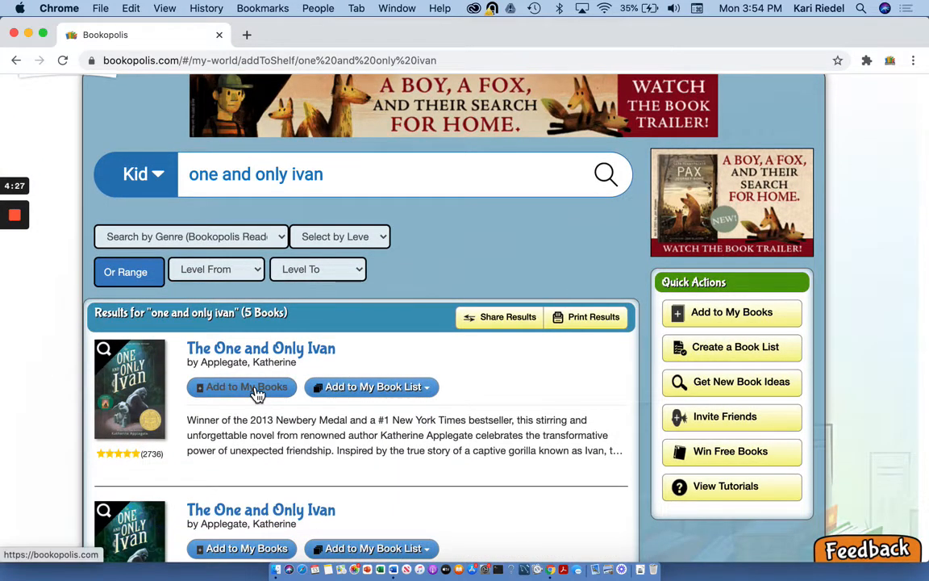
- Add The One and Only Ivan to the shelf as Reading it Now and go to the Reading Log
{"action": "left_click", "coordinate": [242, 388]}
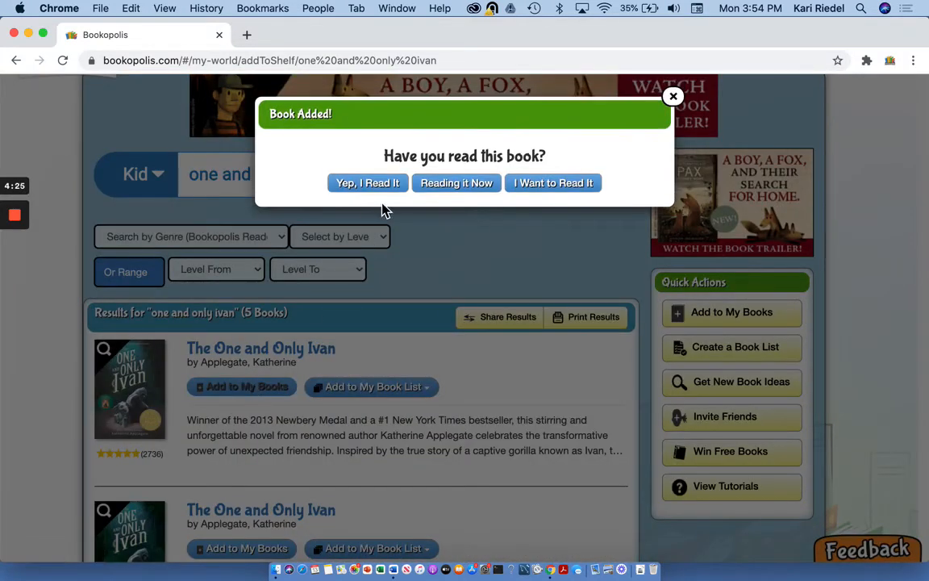
{"action": "mouse_move", "coordinate": [468, 206]}
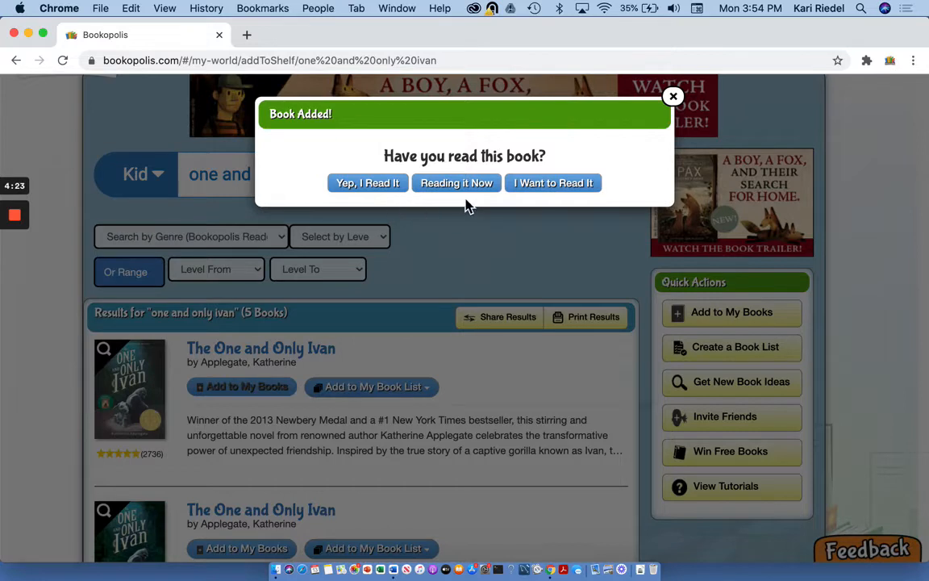
{"action": "mouse_move", "coordinate": [503, 229]}
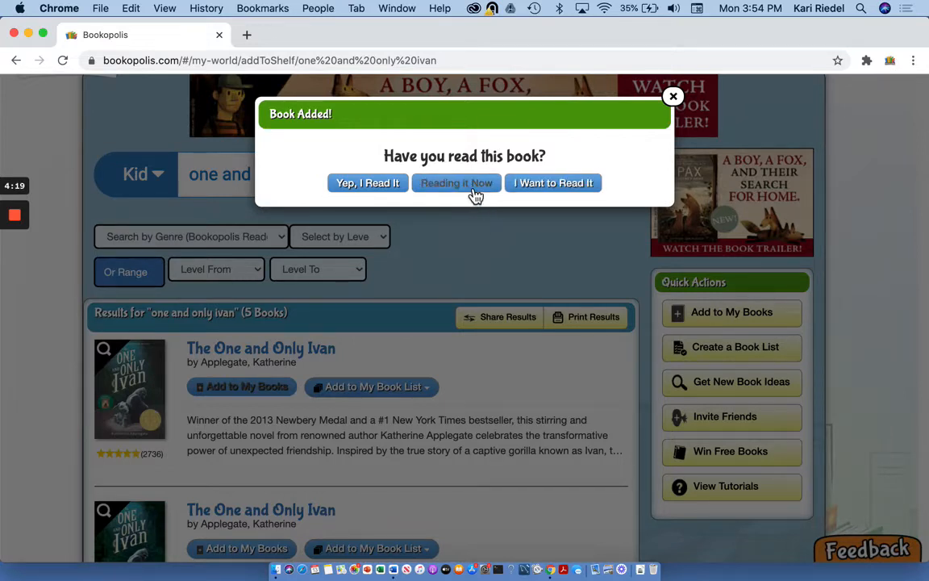
{"action": "left_click", "coordinate": [455, 182]}
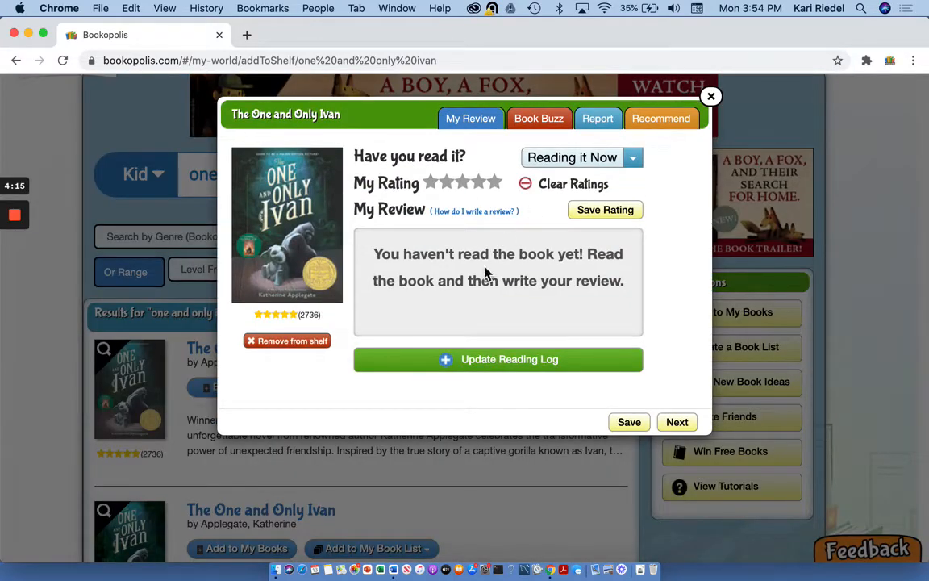
{"action": "left_click", "coordinate": [497, 358]}
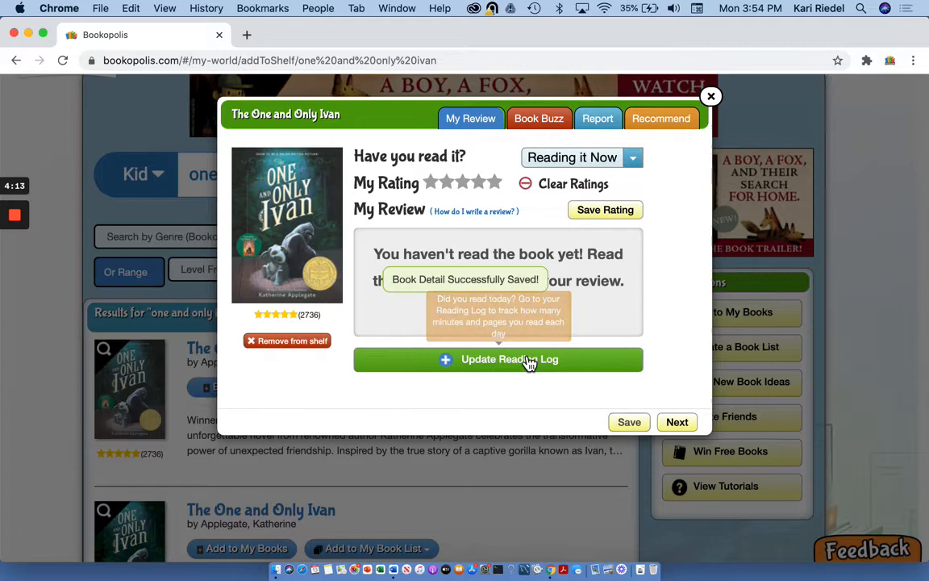
{"action": "left_click", "coordinate": [497, 358]}
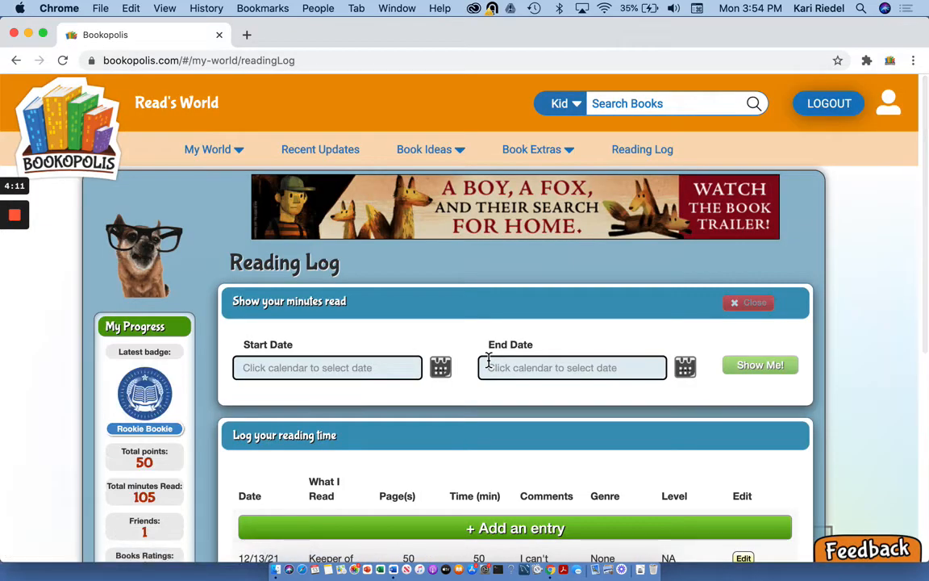
- Start a new log entry with The One and Only Ivan chosen under What I Read
{"action": "left_click", "coordinate": [516, 527]}
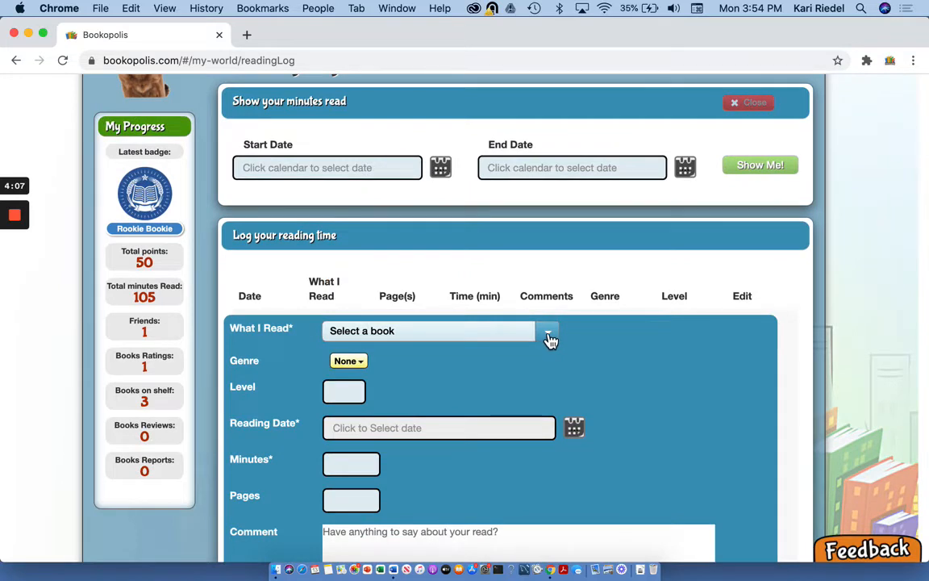
{"action": "scroll", "scroll_direction": "down", "scroll_amount": 3}
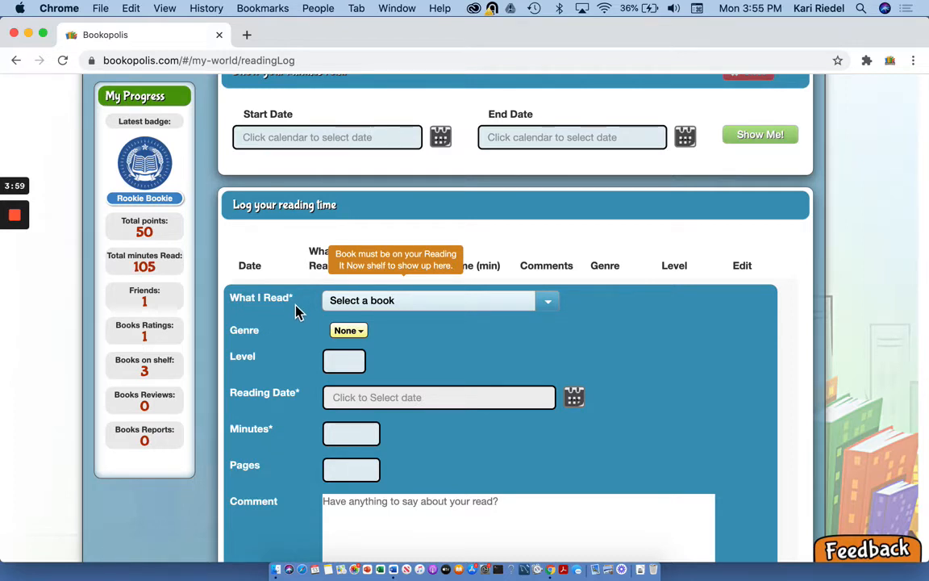
{"action": "mouse_move", "coordinate": [267, 339]}
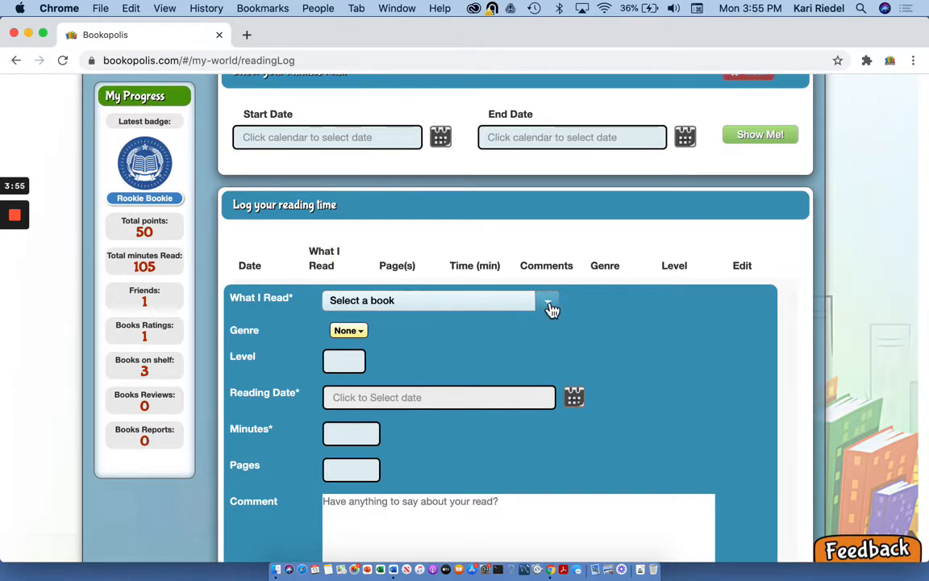
{"action": "left_click", "coordinate": [548, 300]}
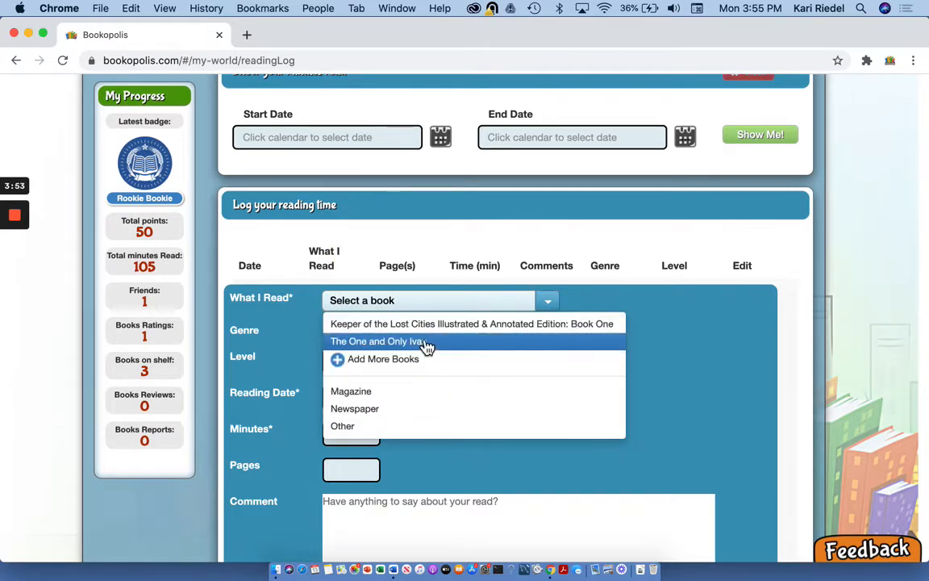
{"action": "left_click", "coordinate": [377, 341]}
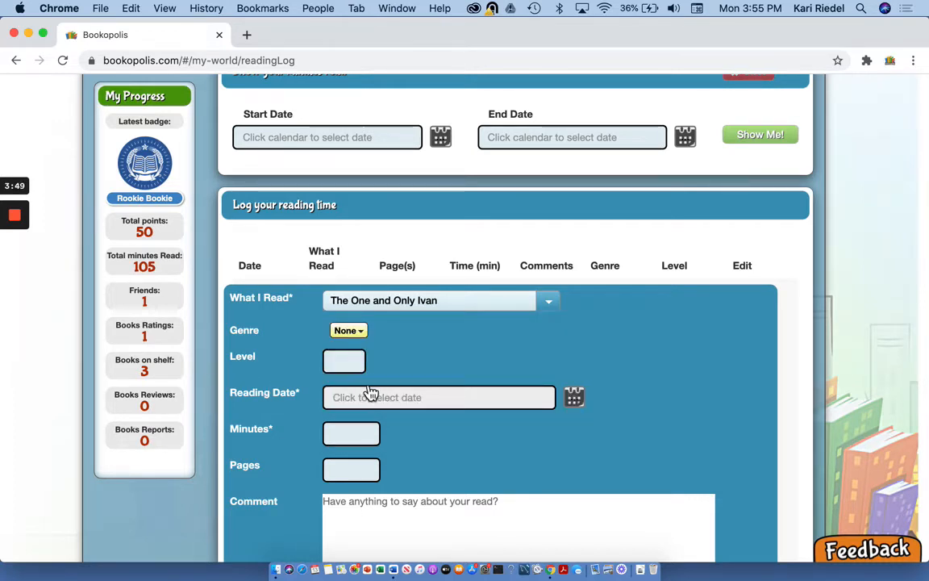
- Choose the entry's genre and set the reading date to December 13, 2021
{"action": "left_click", "coordinate": [349, 329]}
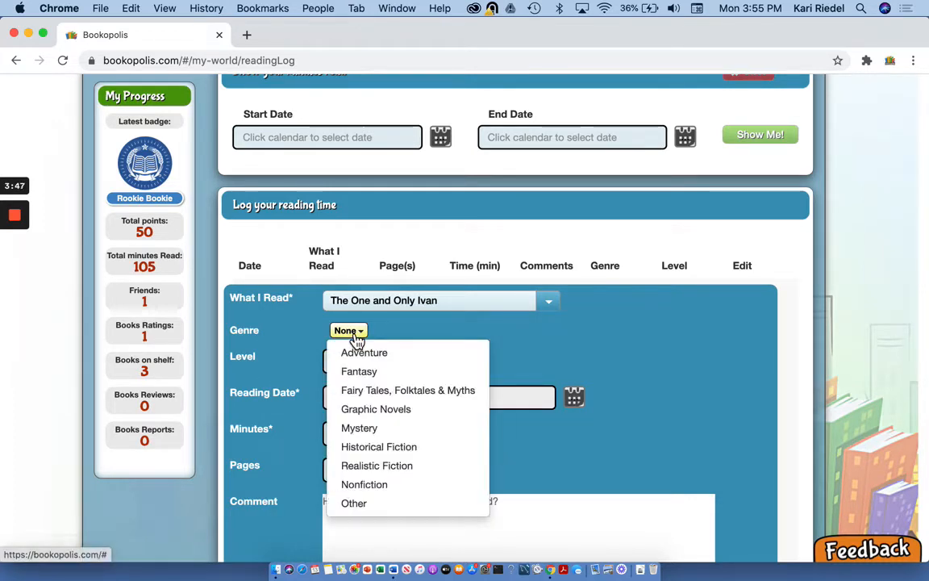
{"action": "mouse_move", "coordinate": [377, 464]}
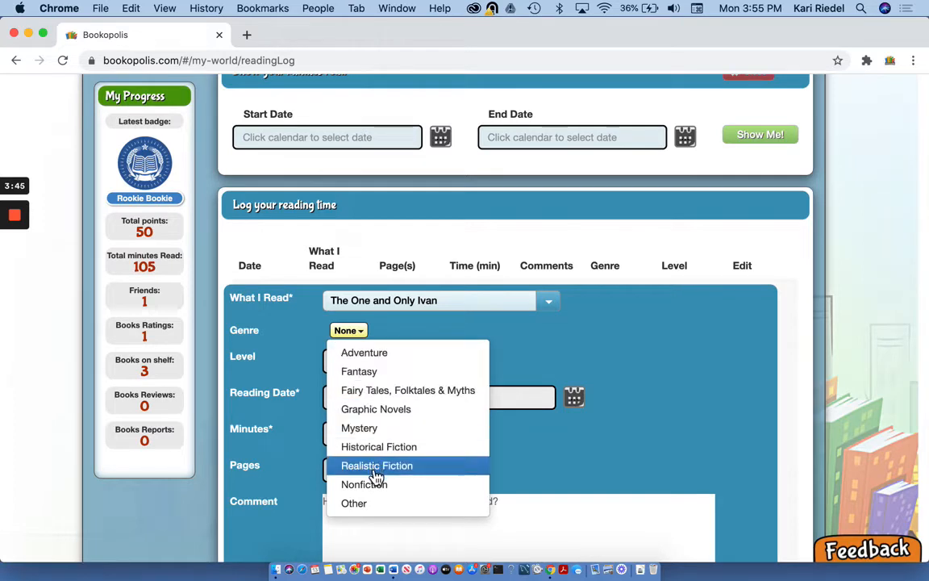
{"action": "left_click", "coordinate": [377, 465]}
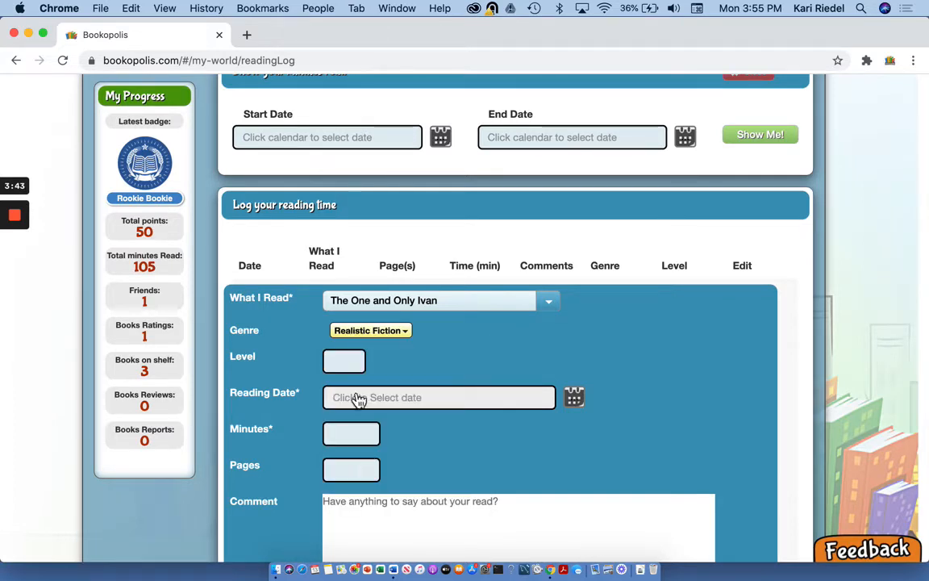
{"action": "left_click", "coordinate": [439, 397]}
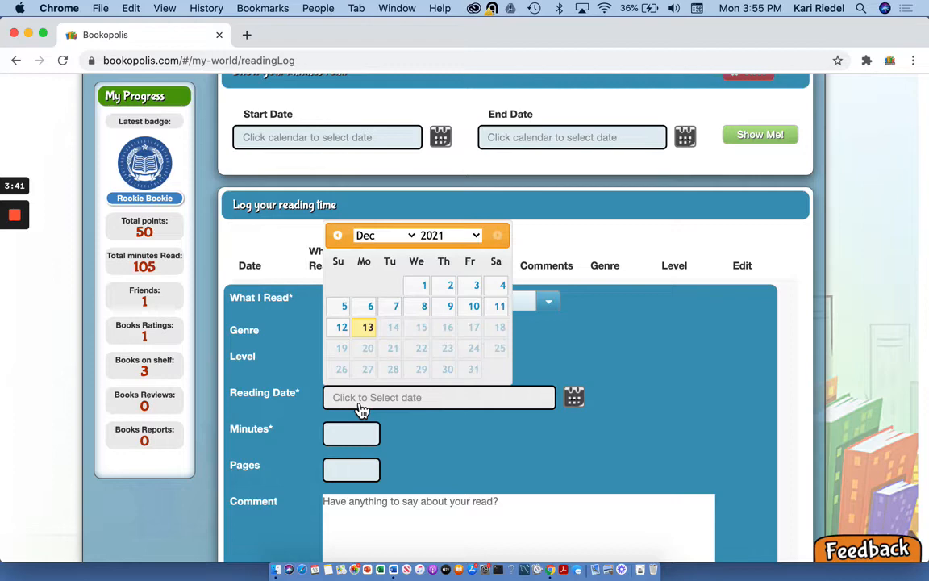
{"action": "mouse_move", "coordinate": [422, 307]}
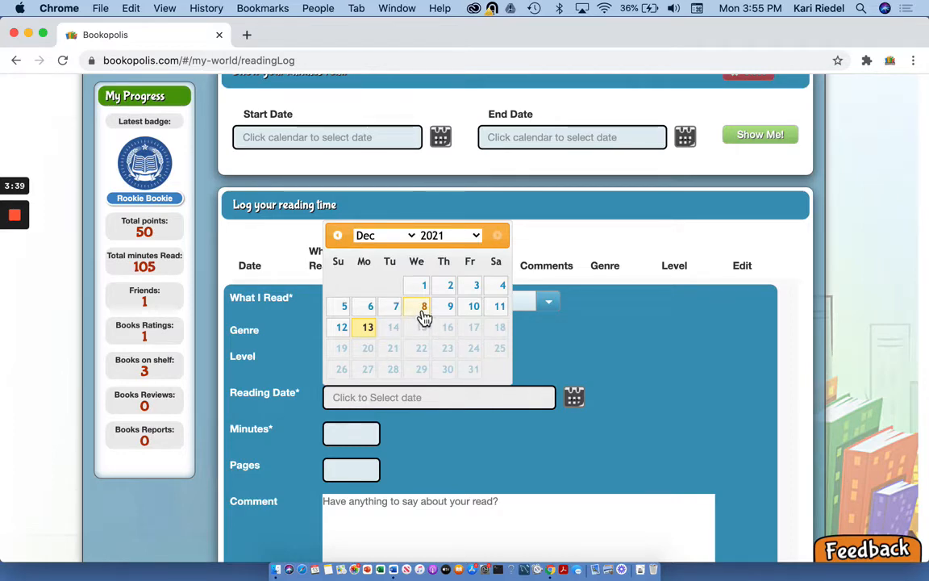
{"action": "left_click", "coordinate": [368, 326]}
{"action": "type", "text": "2"}
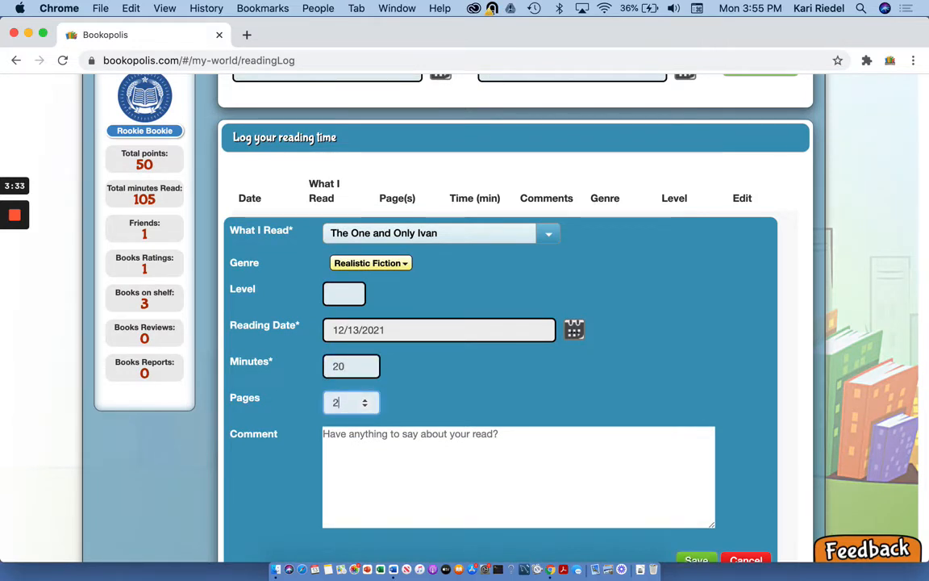
- Enter 20 minutes, 20 pages, the comment 'I am loving this book so far.' and save
{"action": "type", "text": "0"}
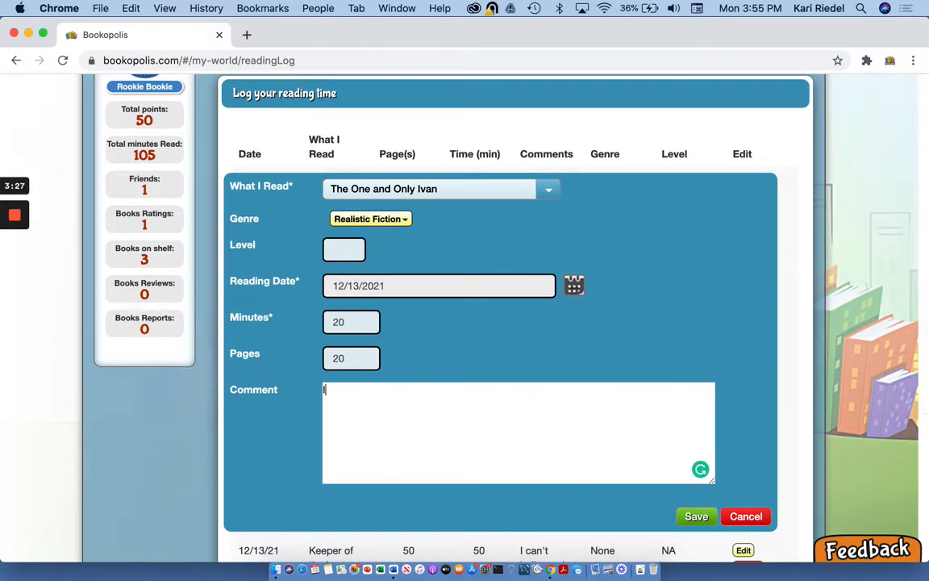
{"action": "type", "text": "I am loving this b"}
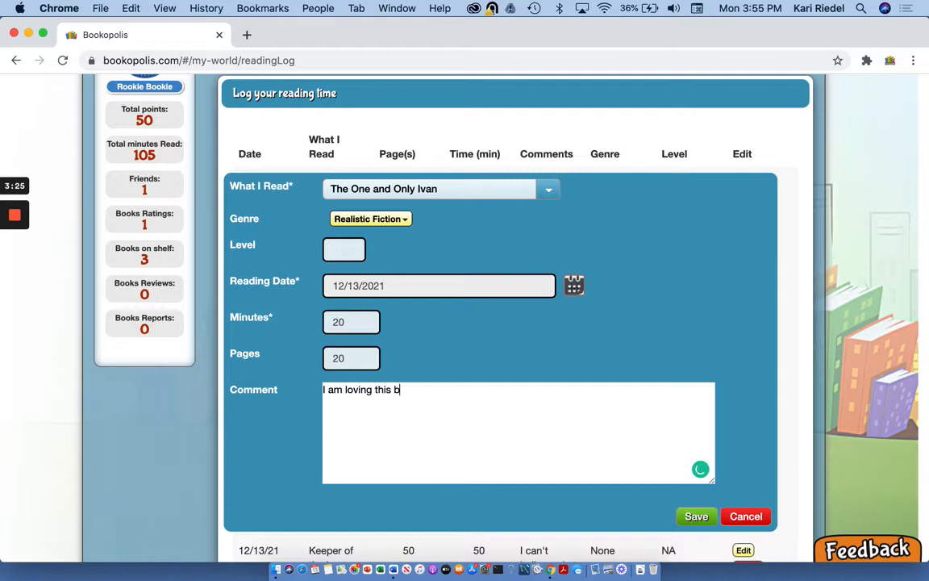
{"action": "type", "text": "ook so far."}
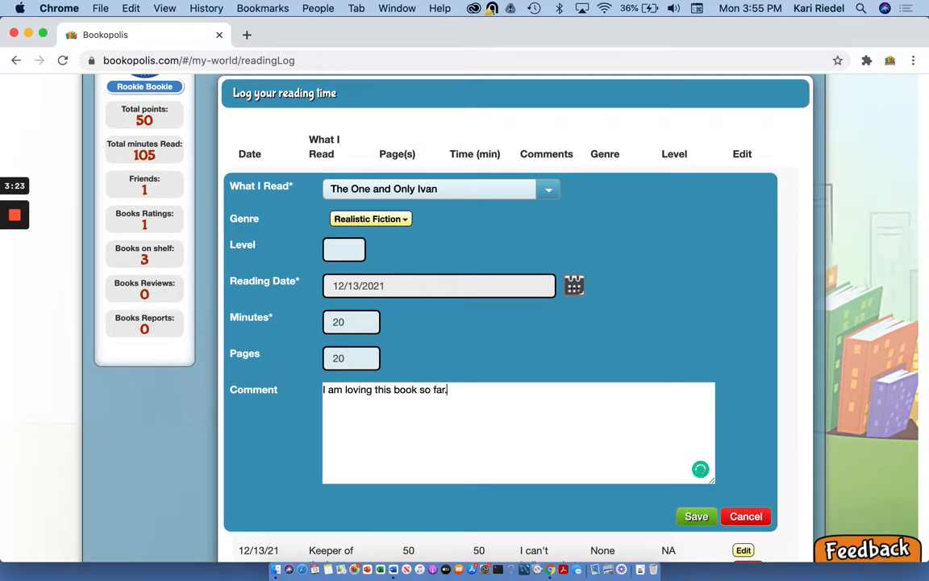
{"action": "left_click", "coordinate": [695, 516]}
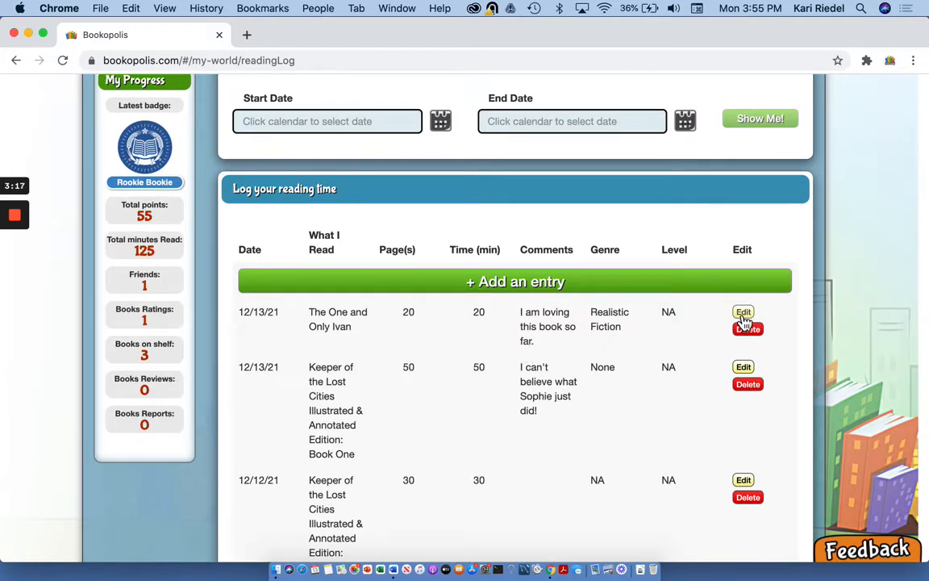
{"action": "mouse_move", "coordinate": [627, 338]}
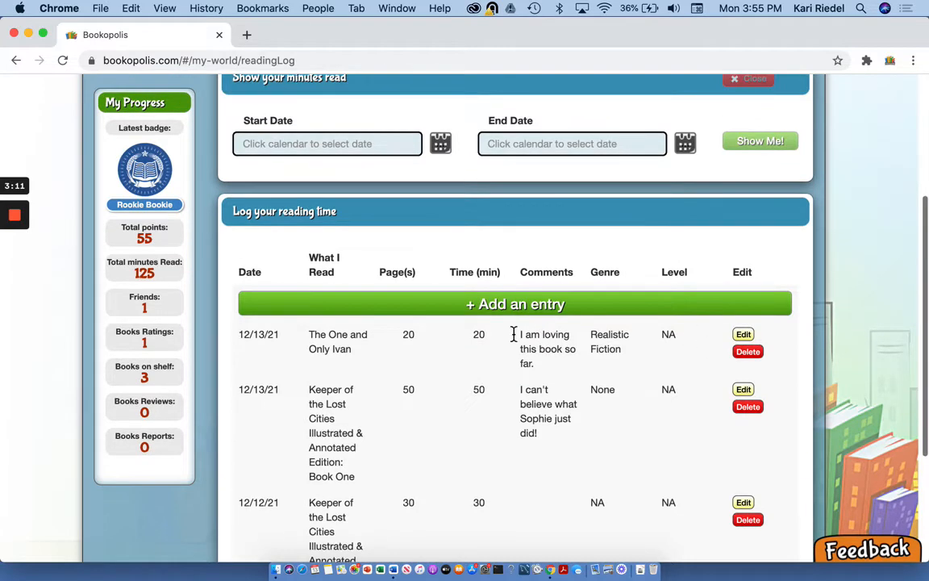
- Start another new reading log entry
{"action": "left_click", "coordinate": [516, 303]}
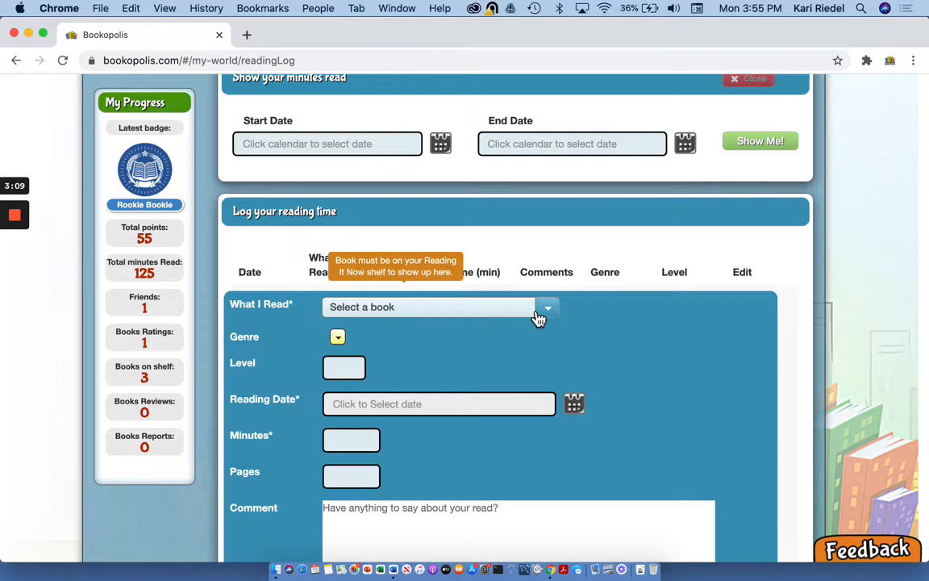
- Choose Keeper of the Lost Cities as the book and set the date to 12/11/2021
{"action": "left_click", "coordinate": [547, 306]}
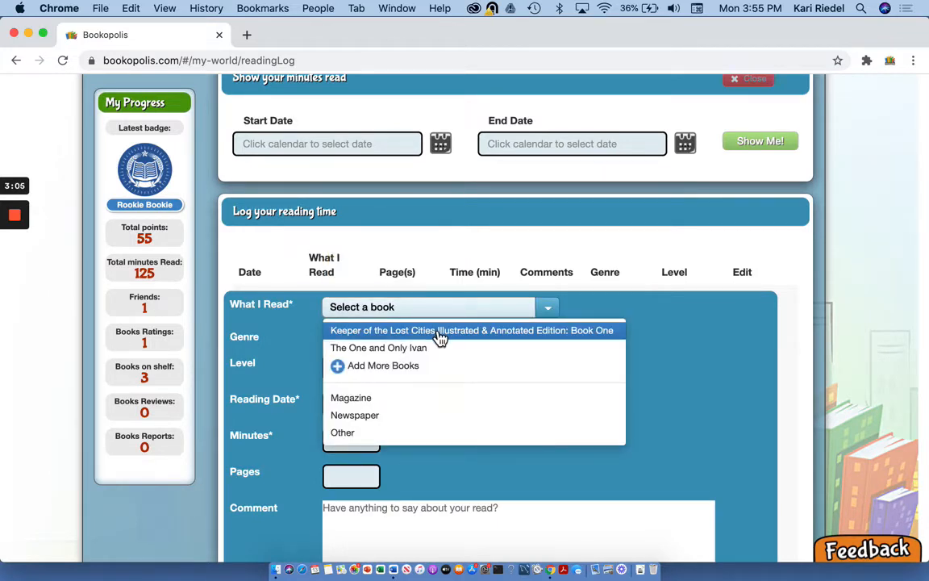
{"action": "left_click", "coordinate": [471, 329]}
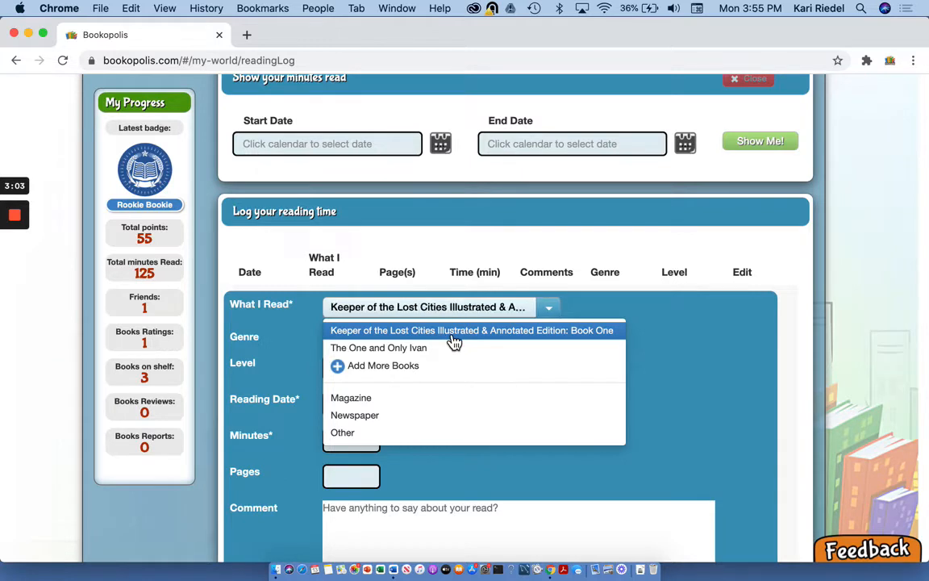
{"action": "left_click", "coordinate": [471, 329]}
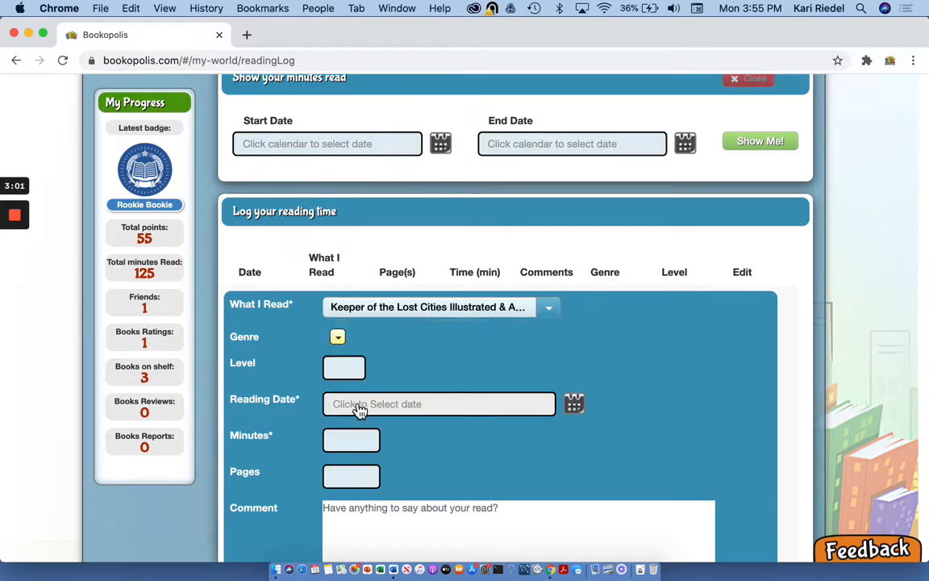
{"action": "left_click", "coordinate": [439, 403]}
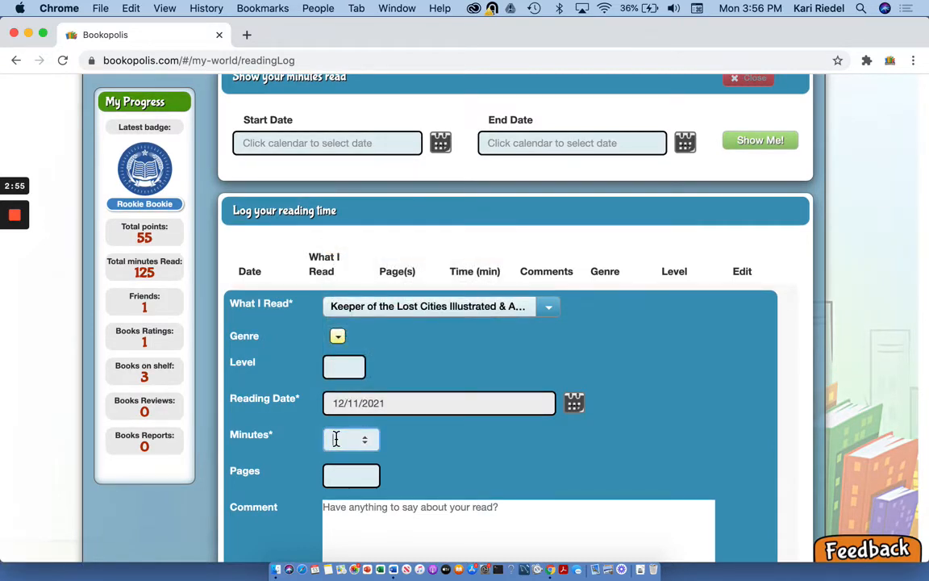
- Enter 30 minutes and 20 pages and save the Keeper of the Lost Cities entry
{"action": "type", "text": "30"}
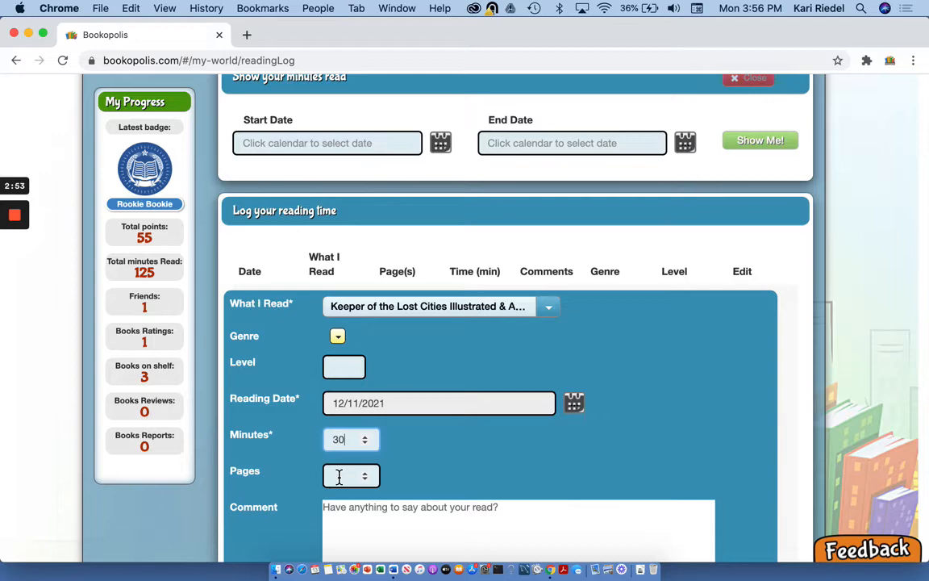
{"action": "type", "text": "20"}
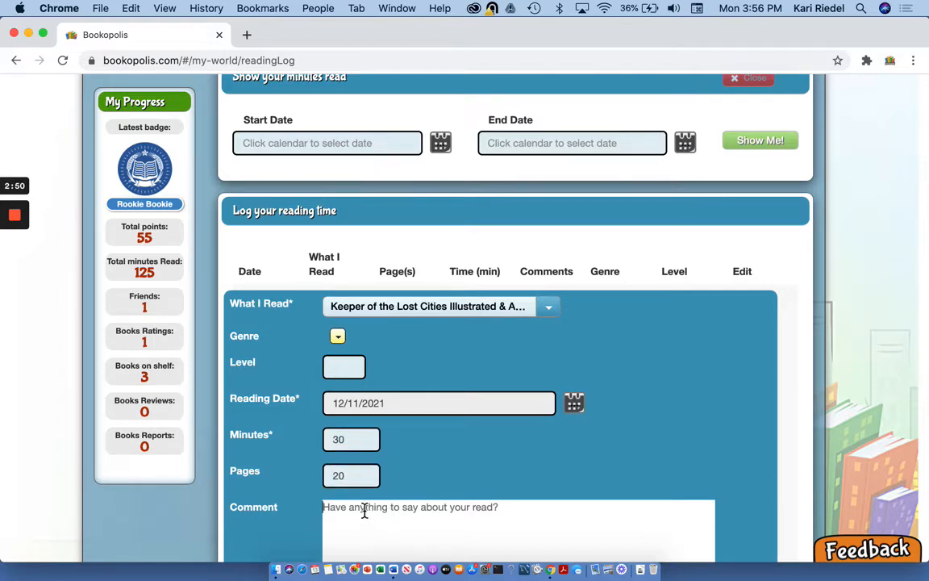
{"action": "scroll", "scroll_direction": "down", "scroll_amount": 3}
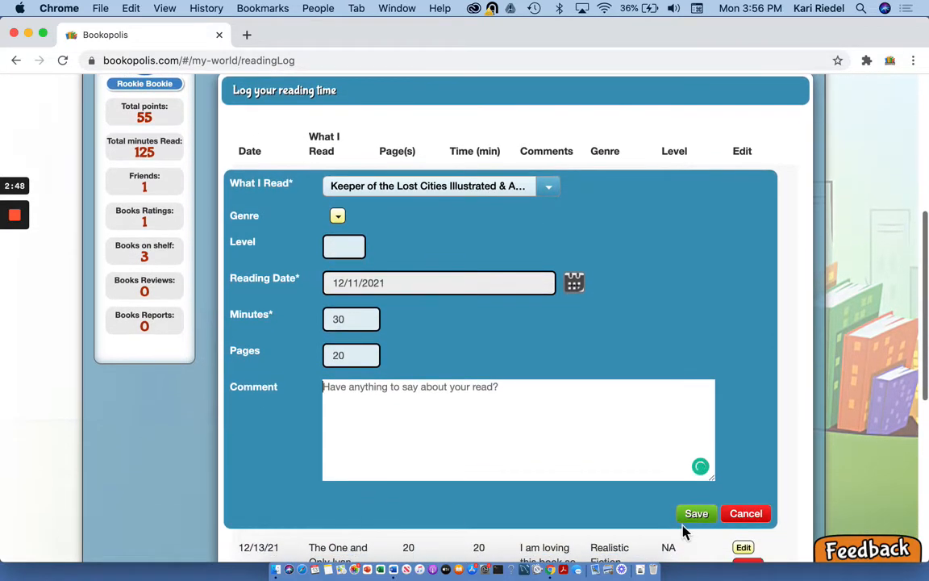
{"action": "left_click", "coordinate": [697, 513]}
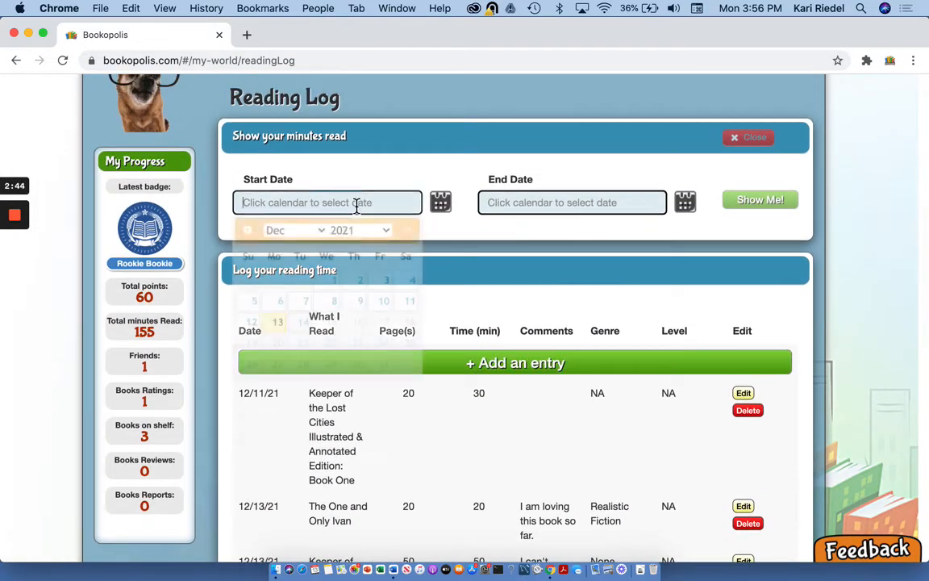
- Show the minutes summary for 12/06/2021 to 12/13/2021: 155 minutes, 135 pages
{"action": "left_click", "coordinate": [280, 300]}
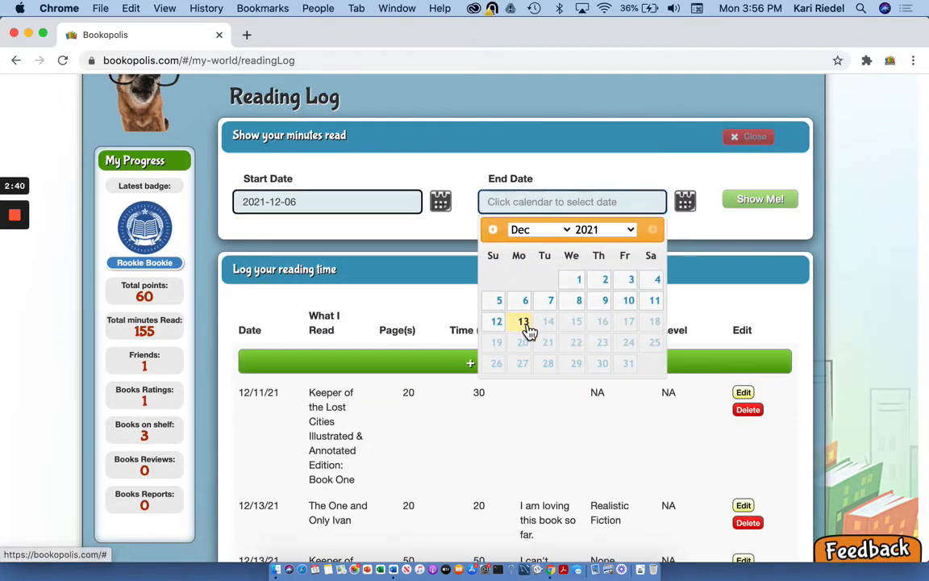
{"action": "left_click", "coordinate": [526, 321]}
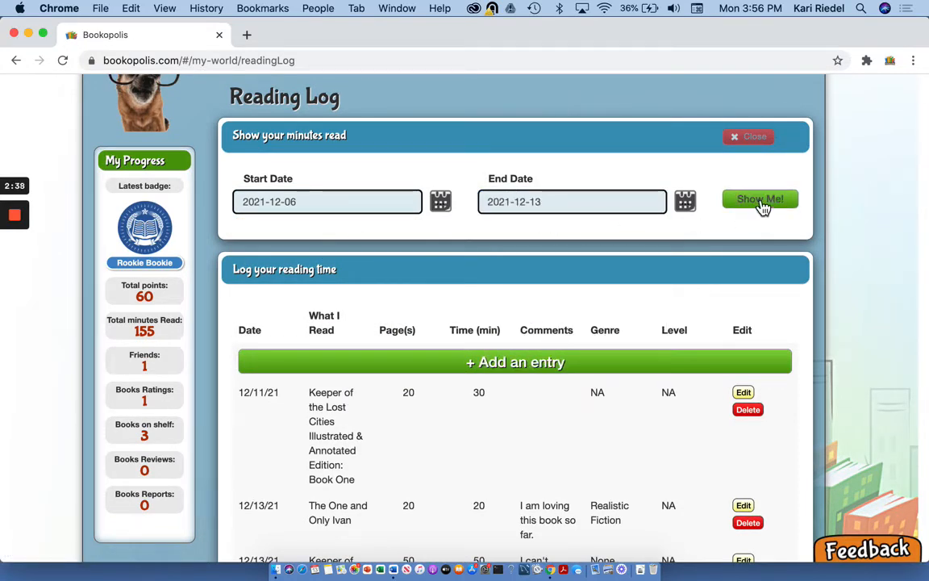
{"action": "left_click", "coordinate": [758, 200]}
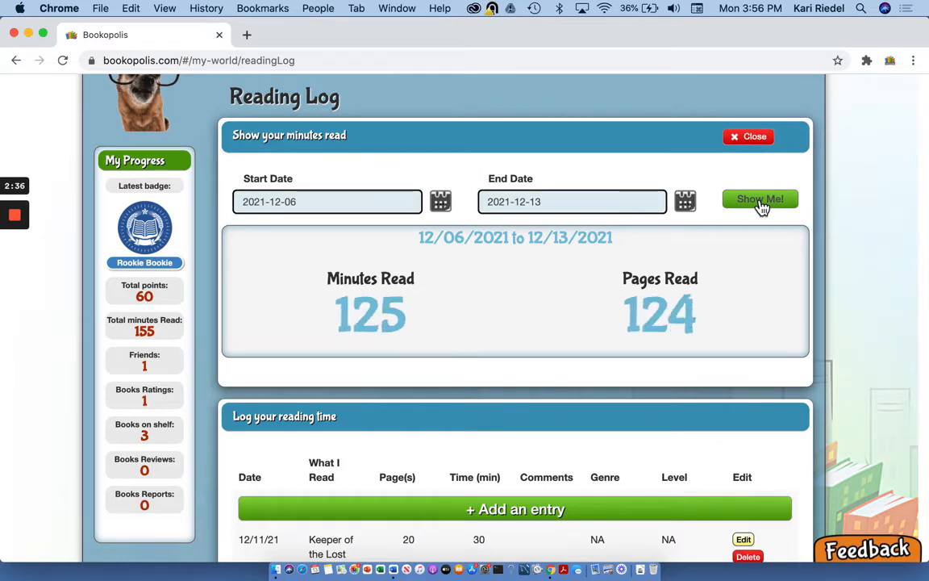
{"action": "left_click", "coordinate": [758, 200]}
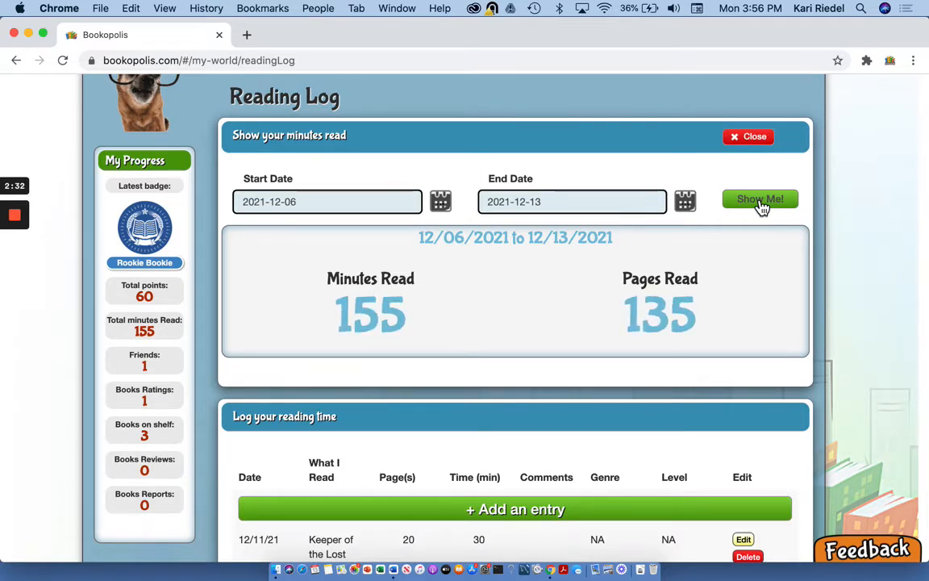
{"action": "scroll", "scroll_direction": "down", "scroll_amount": 3}
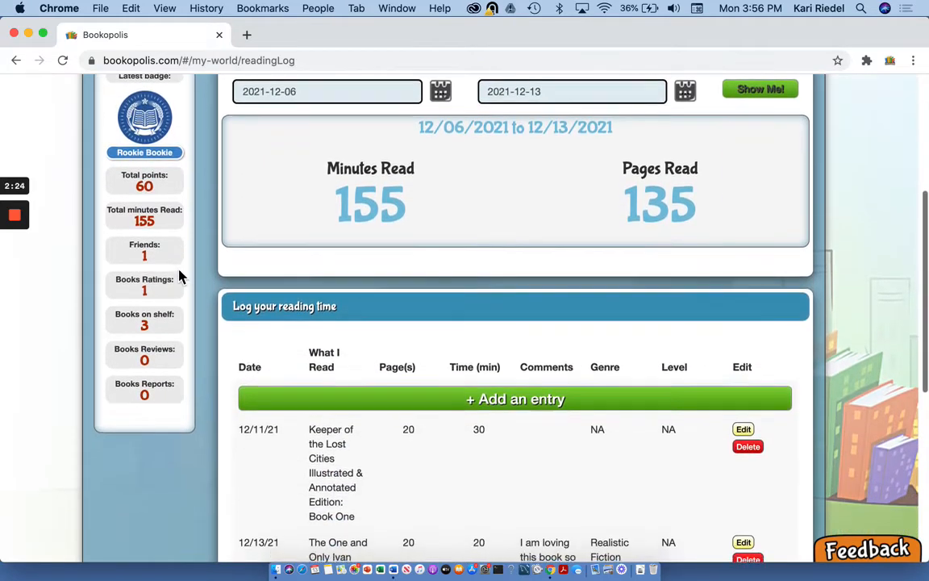
- Start a new entry for an Other book titled War and Peace
{"action": "left_click", "coordinate": [516, 398]}
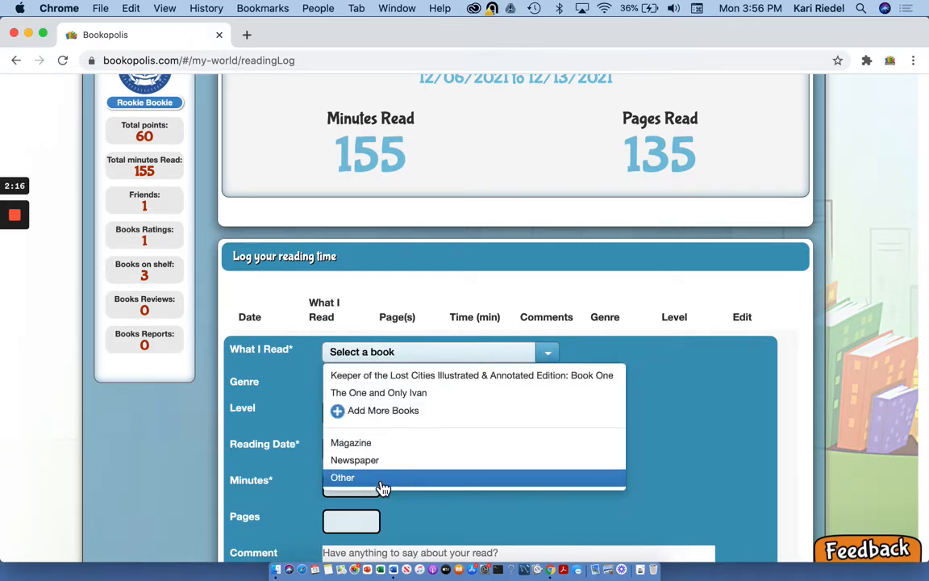
{"action": "left_click", "coordinate": [341, 478]}
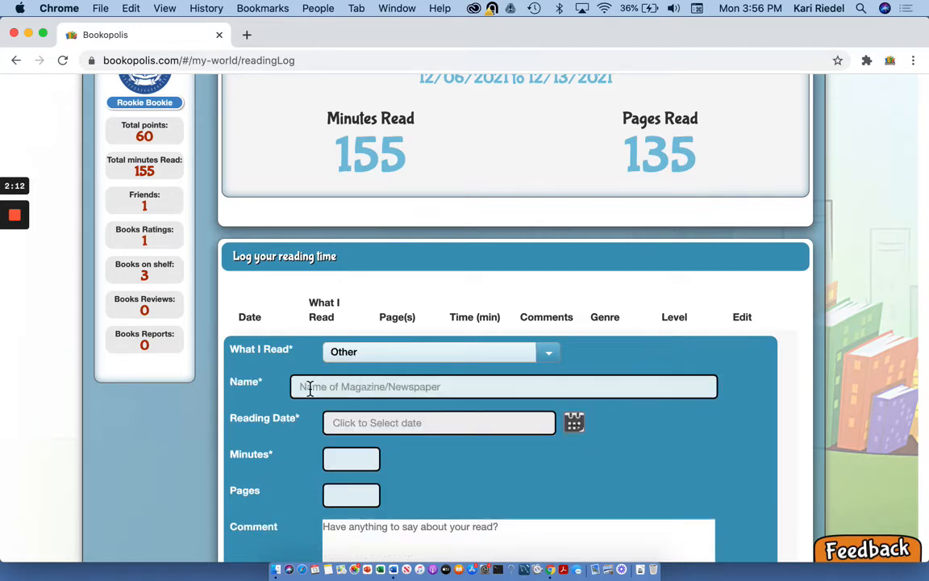
{"action": "type", "text": "War and Peace"}
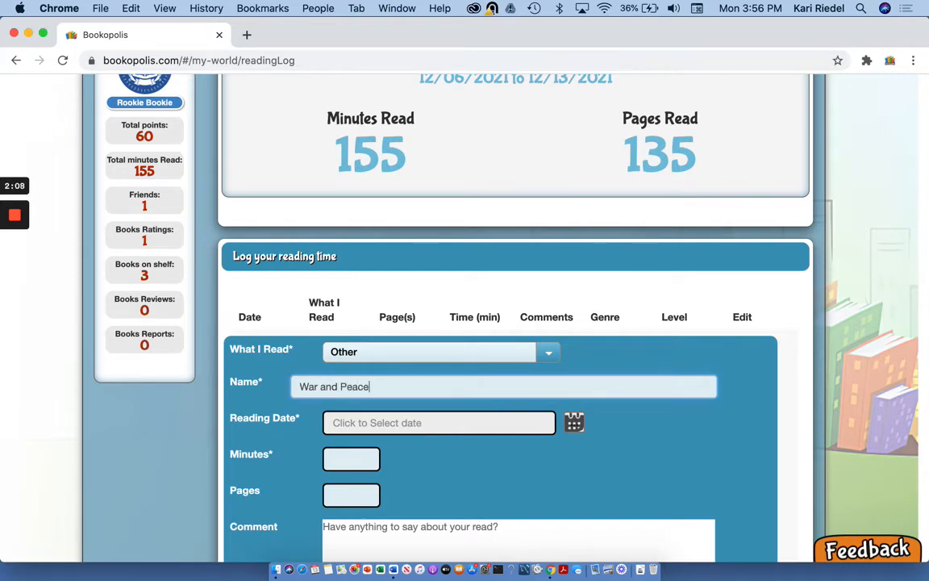
{"action": "scroll", "scroll_direction": "down", "scroll_amount": 3}
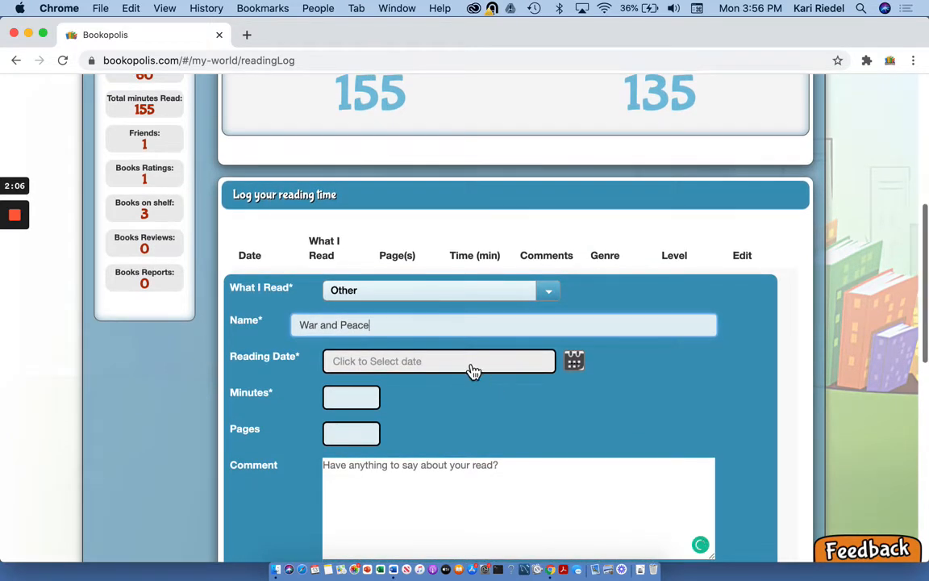
- Set the date to 12/01/2021, enter 35 minutes and 15 pages, and save
{"action": "left_click", "coordinate": [438, 361]}
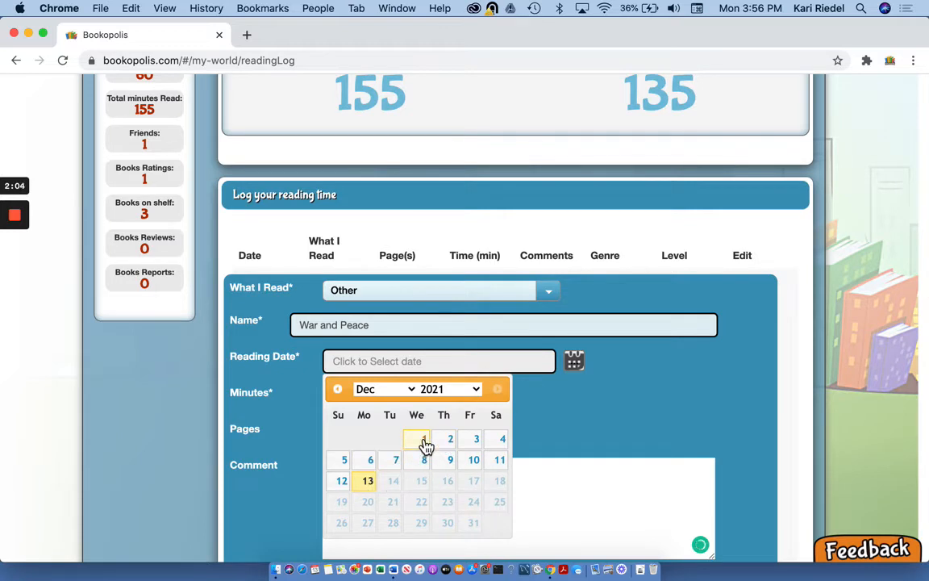
{"action": "left_click", "coordinate": [416, 439]}
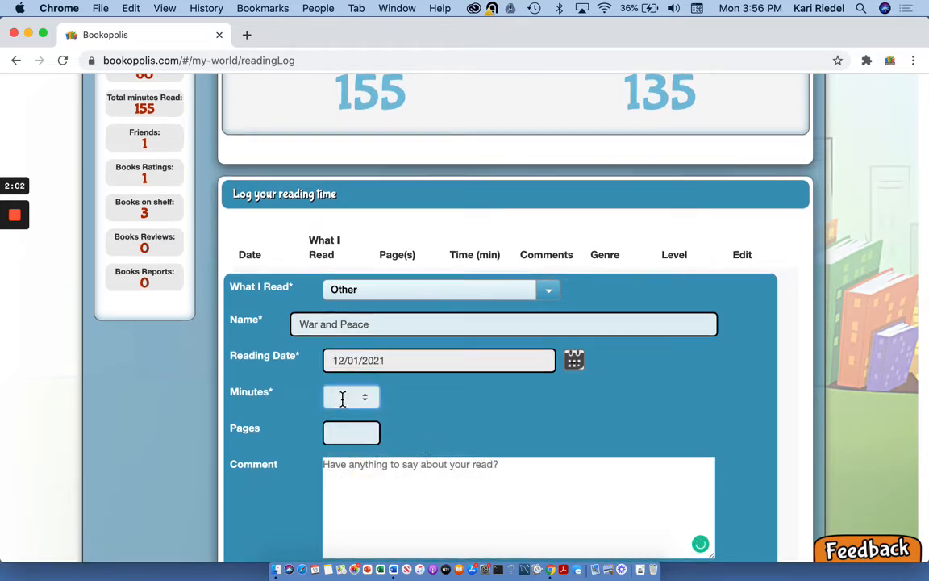
{"action": "type", "text": "35"}
{"action": "left_click", "coordinate": [351, 434]}
{"action": "type", "text": "15"}
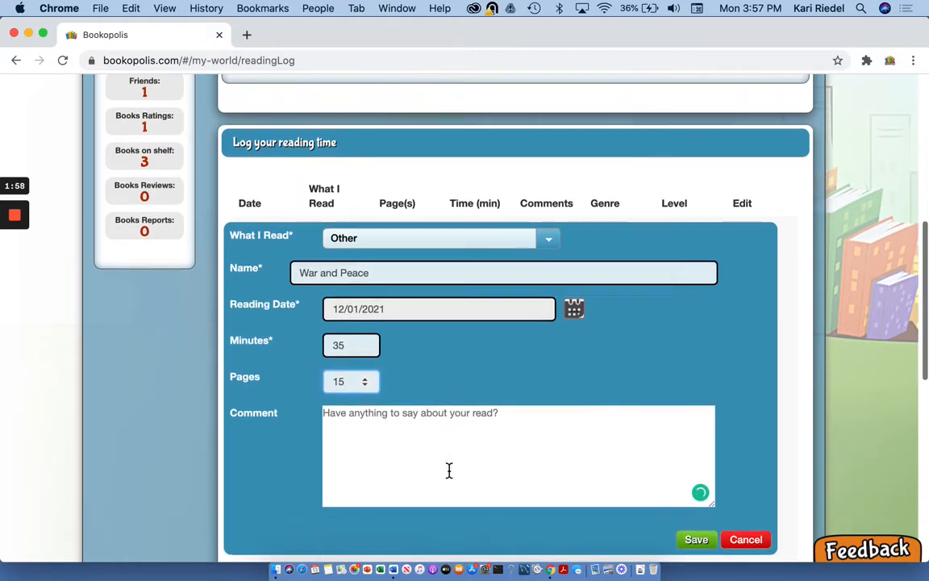
{"action": "left_click", "coordinate": [695, 539]}
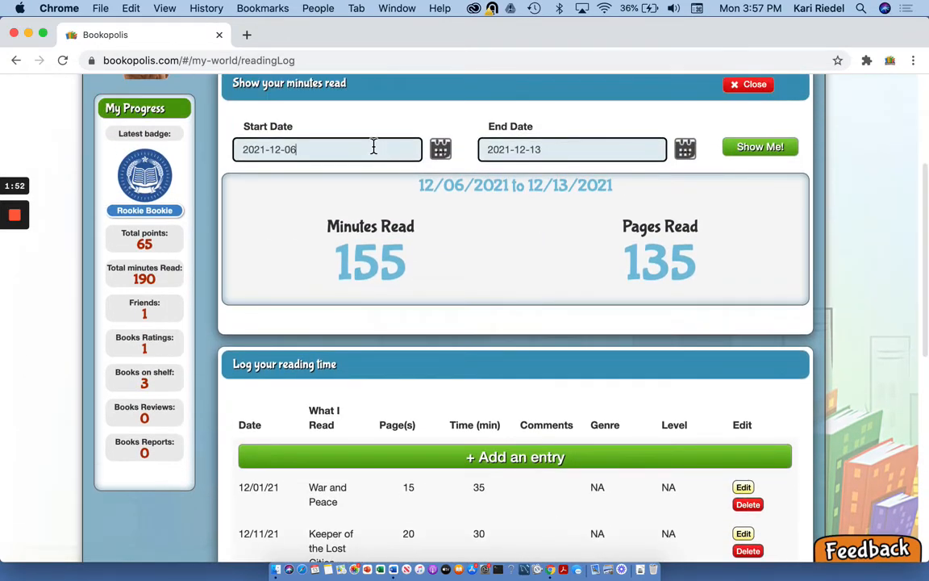
- Start the summary on December 1 to show 190 minutes and 150 pages read
{"action": "left_click", "coordinate": [326, 148]}
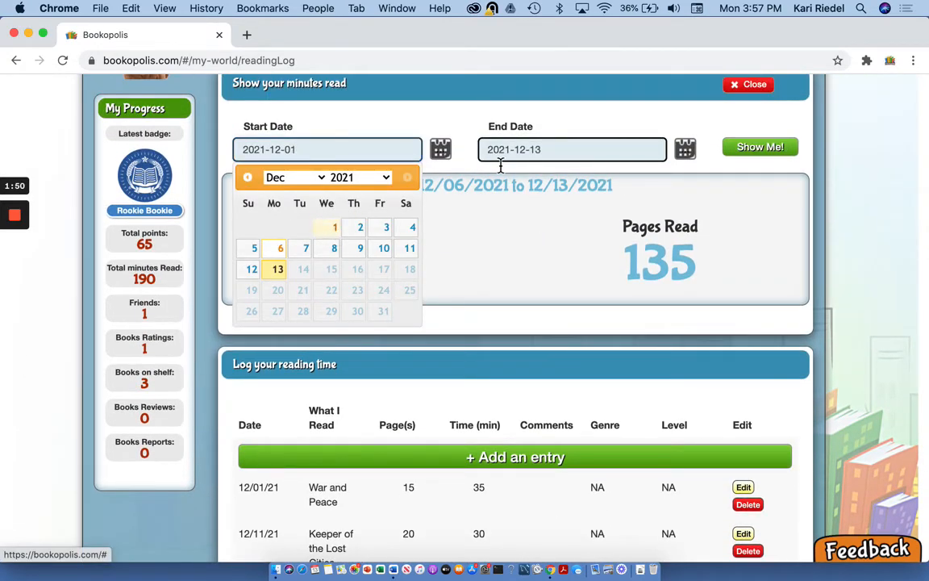
{"action": "left_click", "coordinate": [758, 147]}
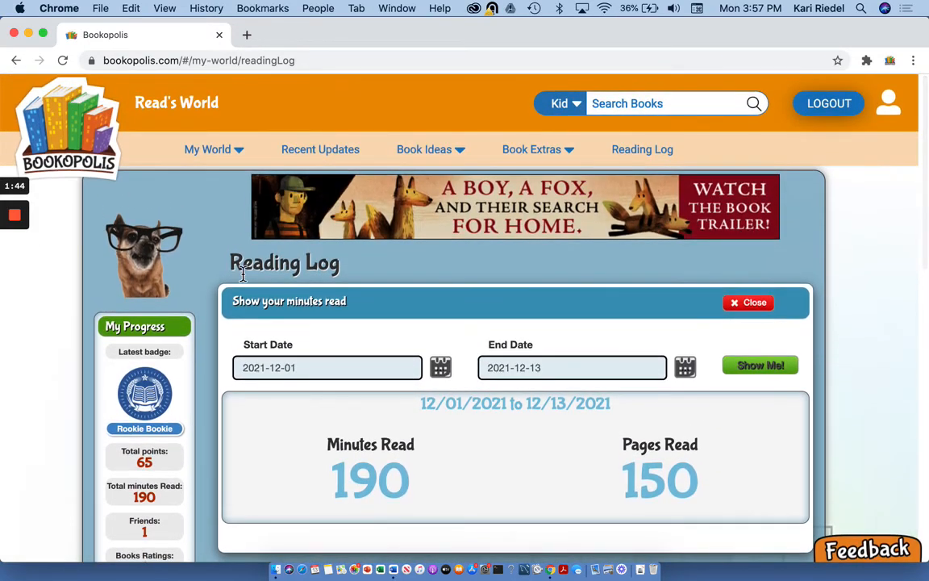
- Go to My World > My Books and scroll down to The One and Only Ivan
{"action": "left_click", "coordinate": [206, 148]}
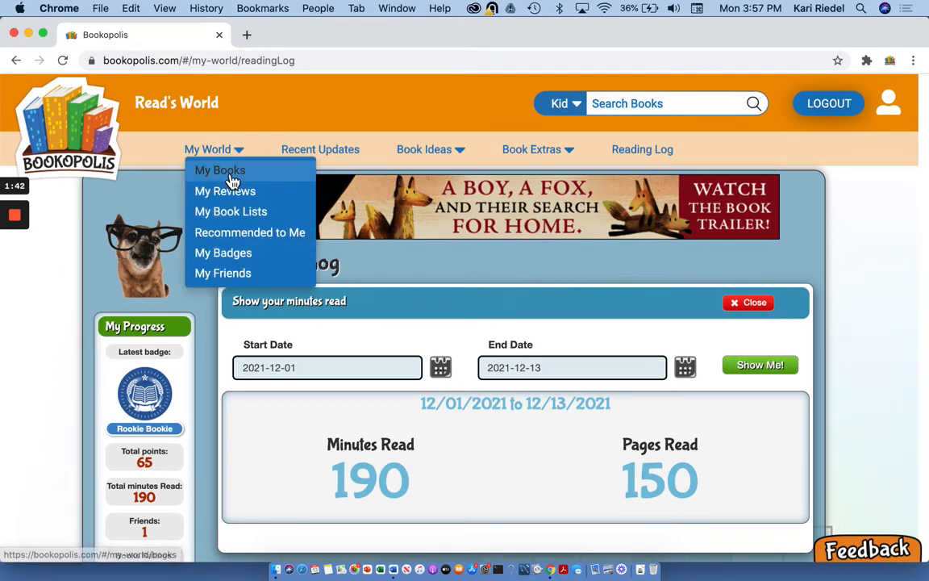
{"action": "left_click", "coordinate": [219, 171]}
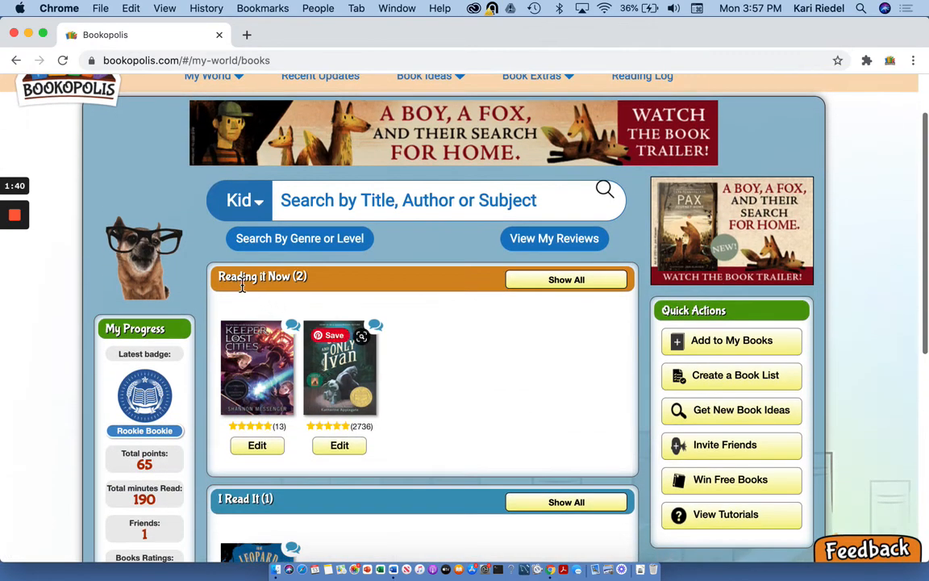
{"action": "scroll", "scroll_direction": "down", "scroll_amount": 3}
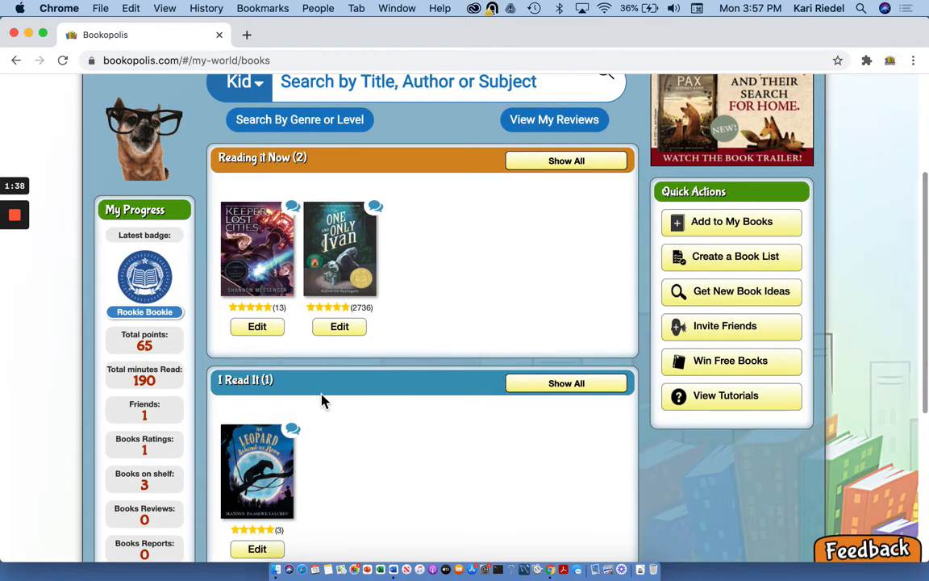
{"action": "scroll", "scroll_direction": "down", "scroll_amount": 3}
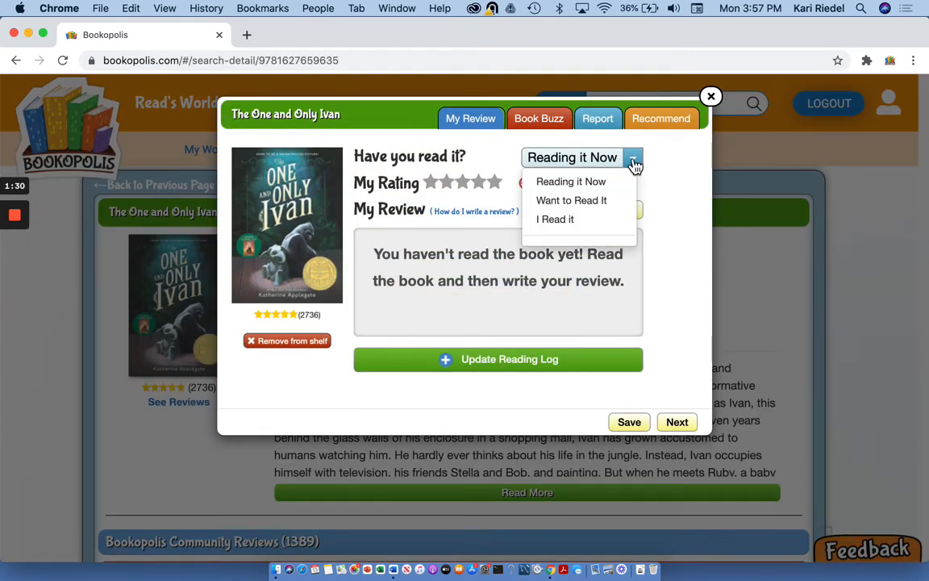
- Mark The One and Only Ivan as I Read It with five stars, close the details, and go to Feedback
{"action": "left_click", "coordinate": [555, 220]}
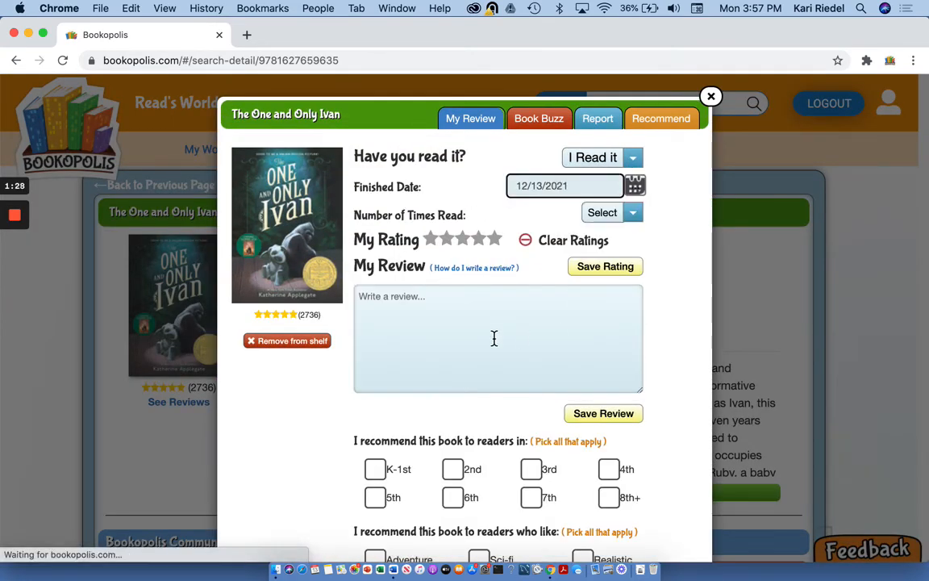
{"action": "left_click", "coordinate": [494, 239]}
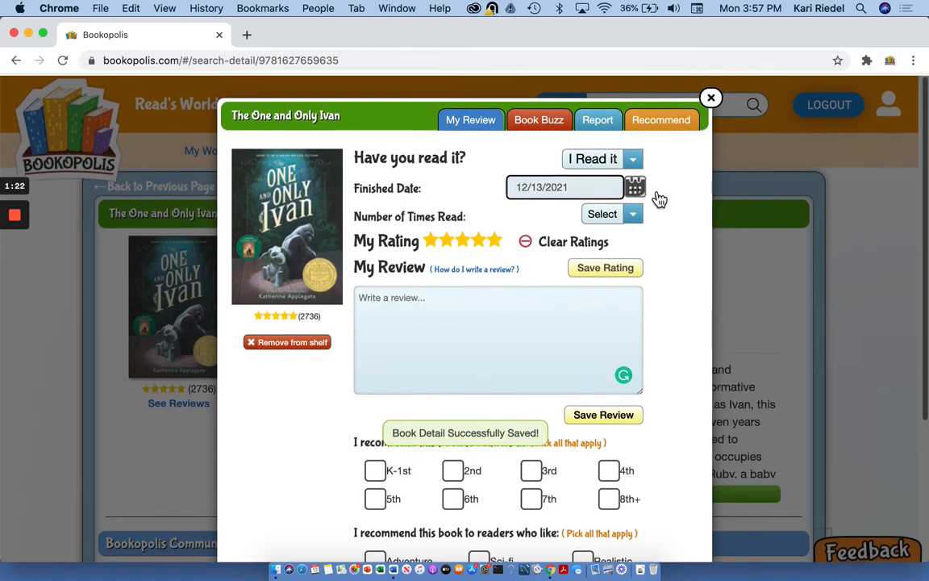
{"action": "left_click", "coordinate": [709, 98]}
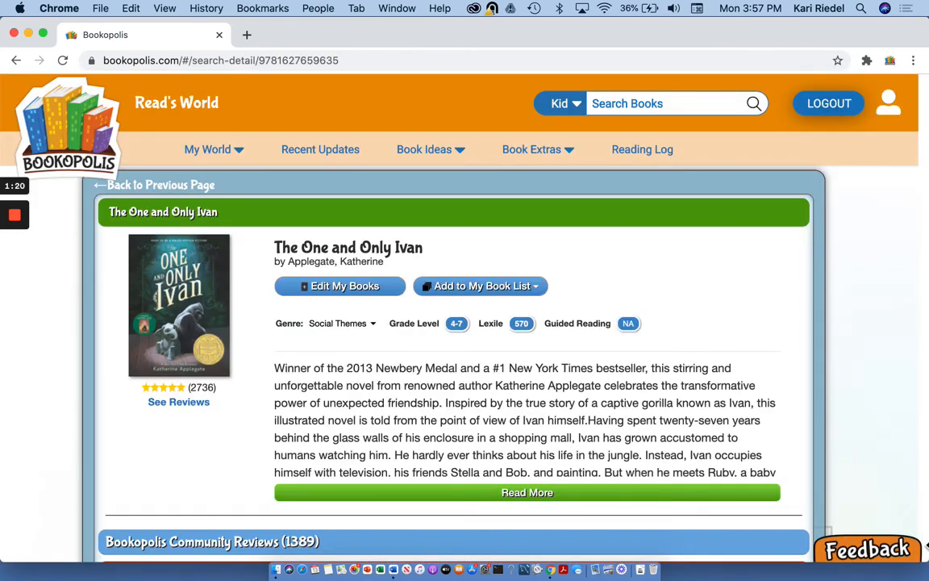
{"action": "mouse_move", "coordinate": [797, 558]}
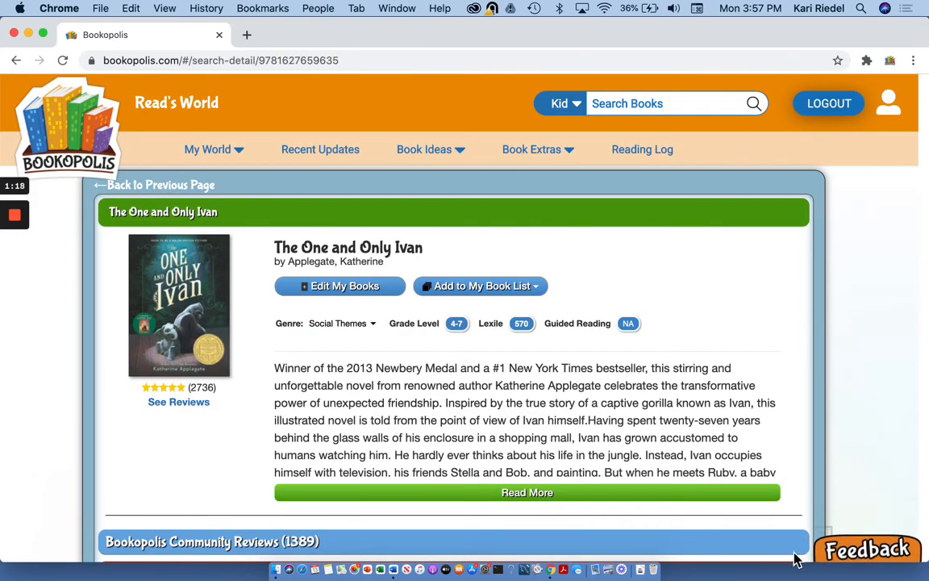
{"action": "left_click", "coordinate": [868, 548]}
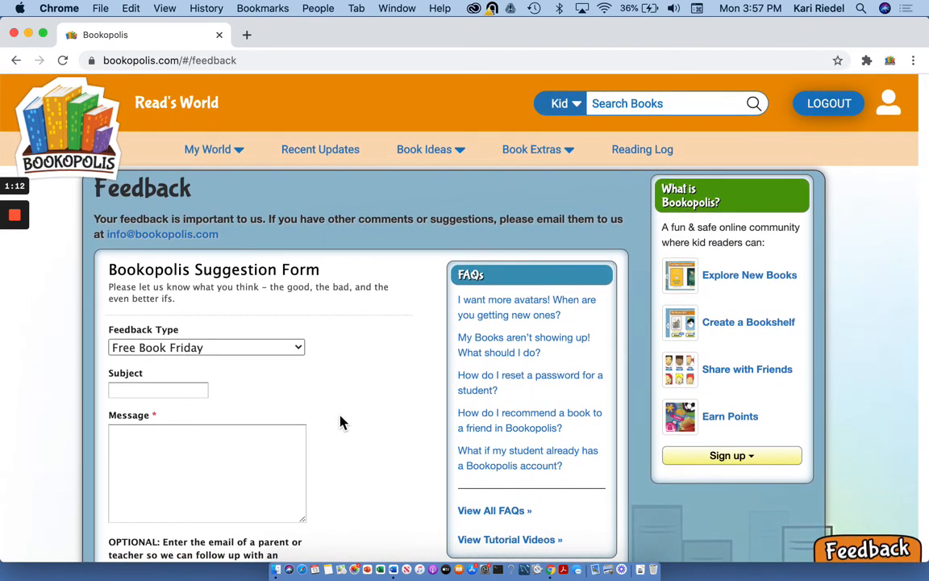
{"action": "mouse_move", "coordinate": [372, 305]}
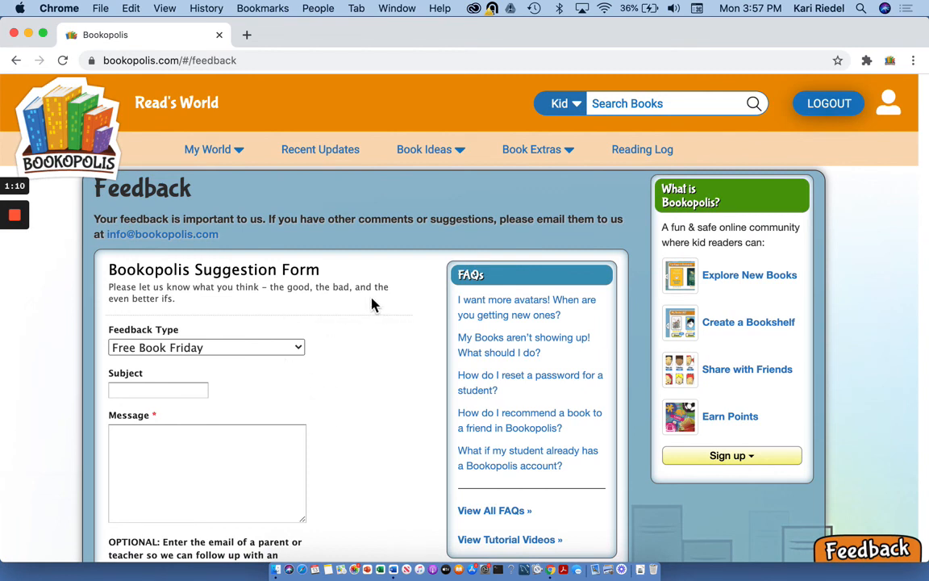